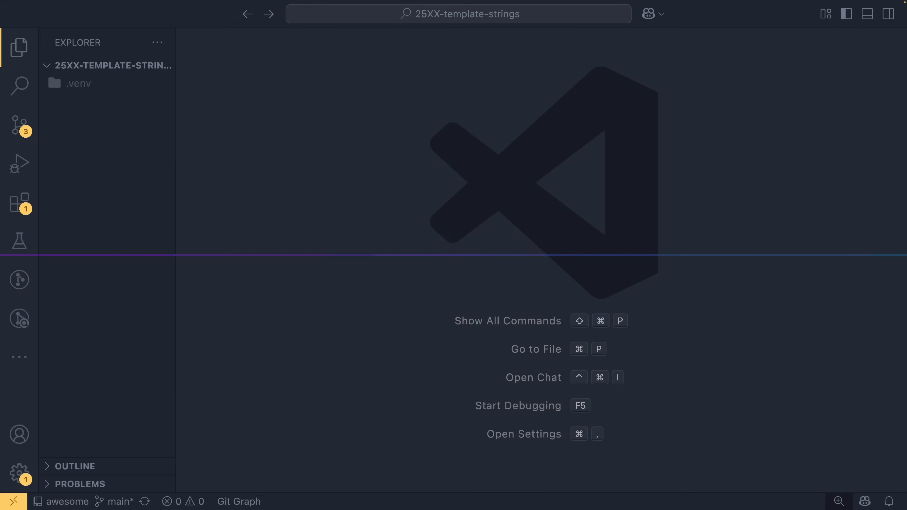
pyautogui.moveTo(857, 321)
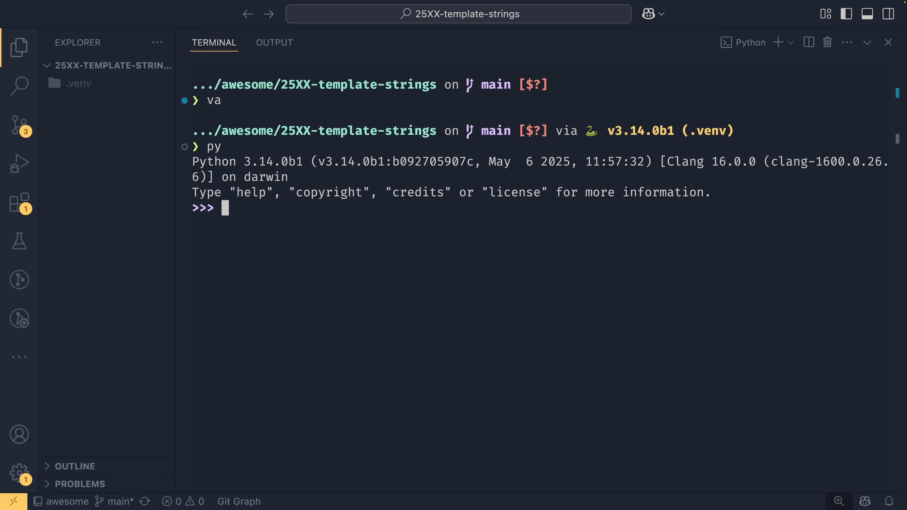
# Step: In the Python 3.14 REPL, set thing = "world" and try a t-string greeting template, hitting a NameError
pyautogui.write('thing = "world')
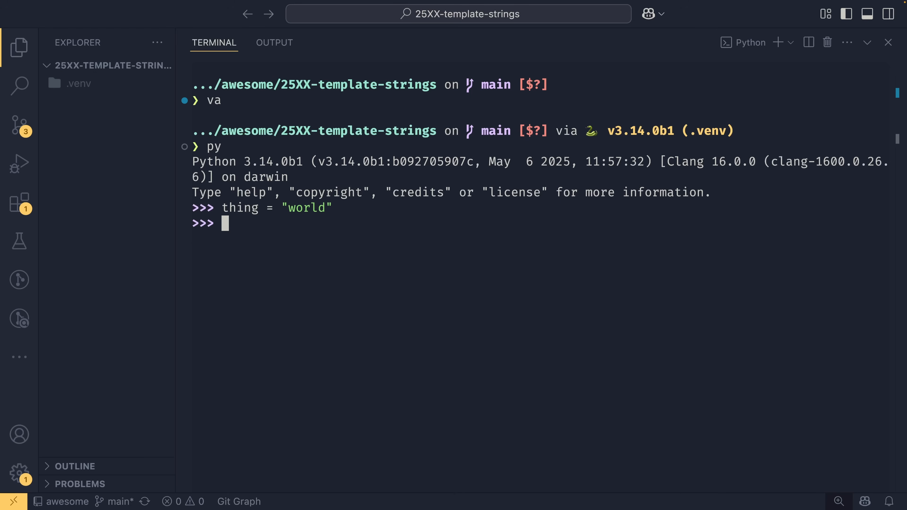
pyautogui.write('template =')
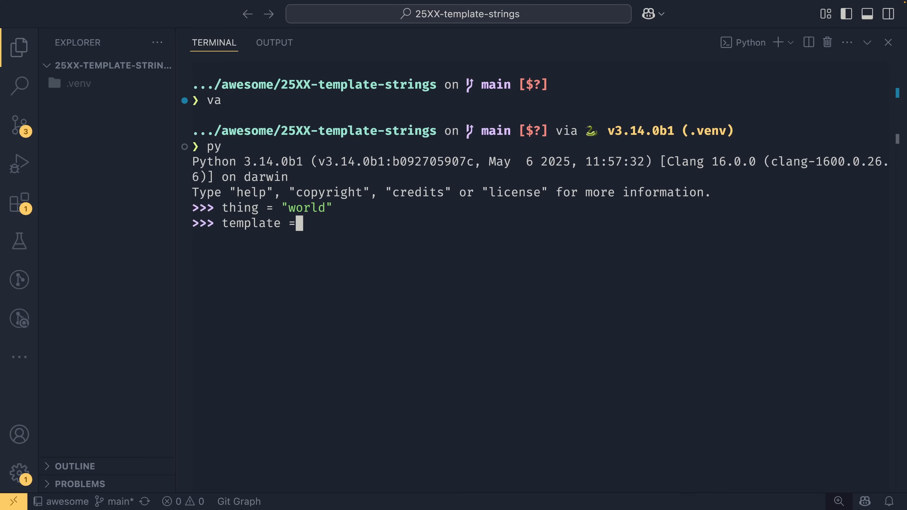
pyautogui.write('t')
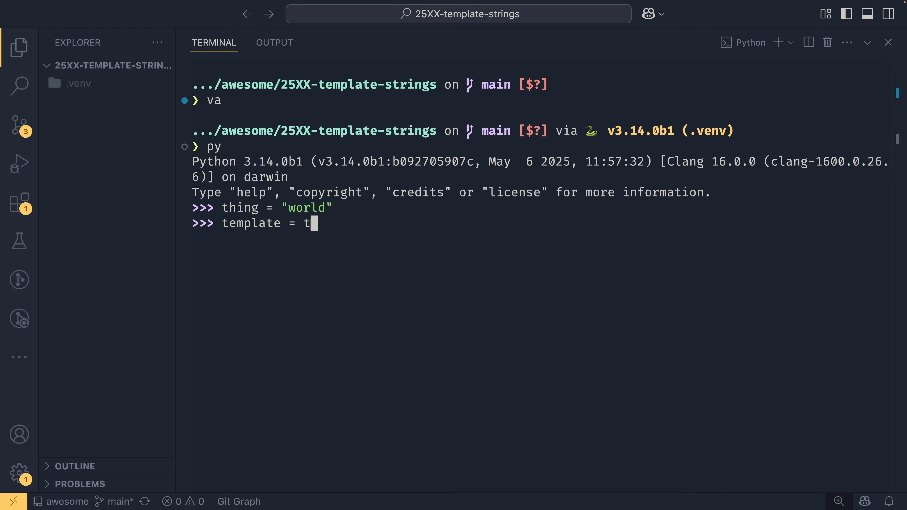
pyautogui.write('"Hello {wporld')
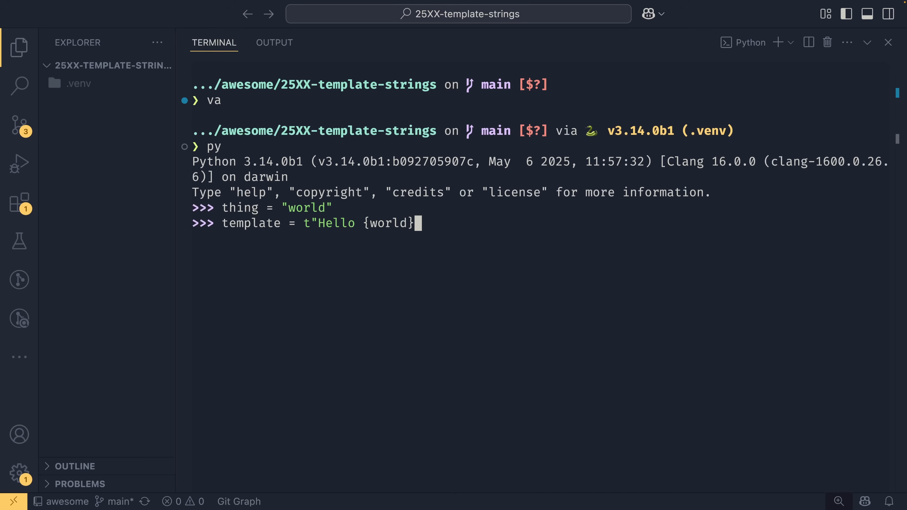
pyautogui.write('!"')
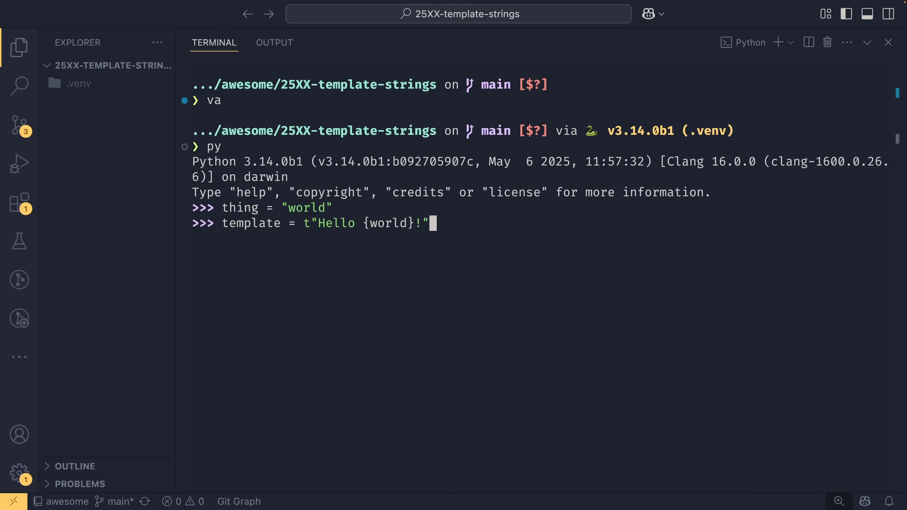
pyautogui.press('Return')
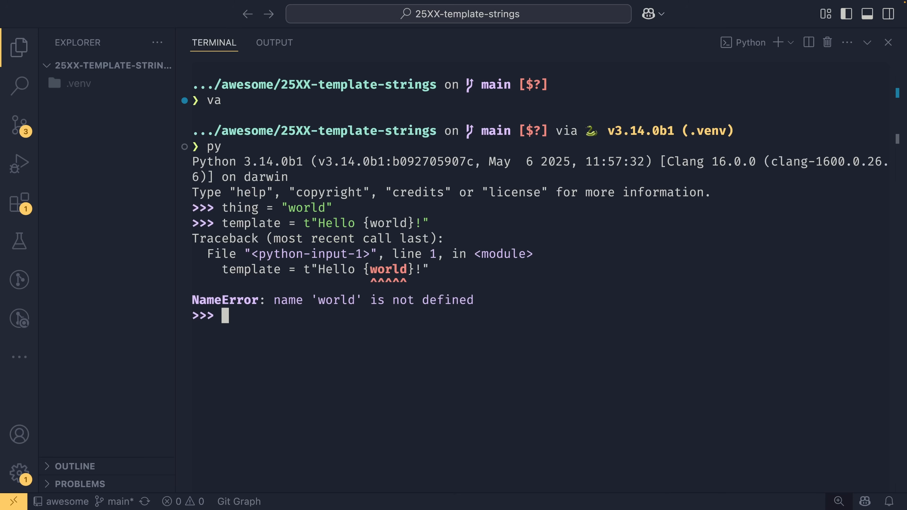
# Step: Re-enter the assignment as template = t"Hello {world}!" and run it
pyautogui.write('template = t"Hello {world}!"')
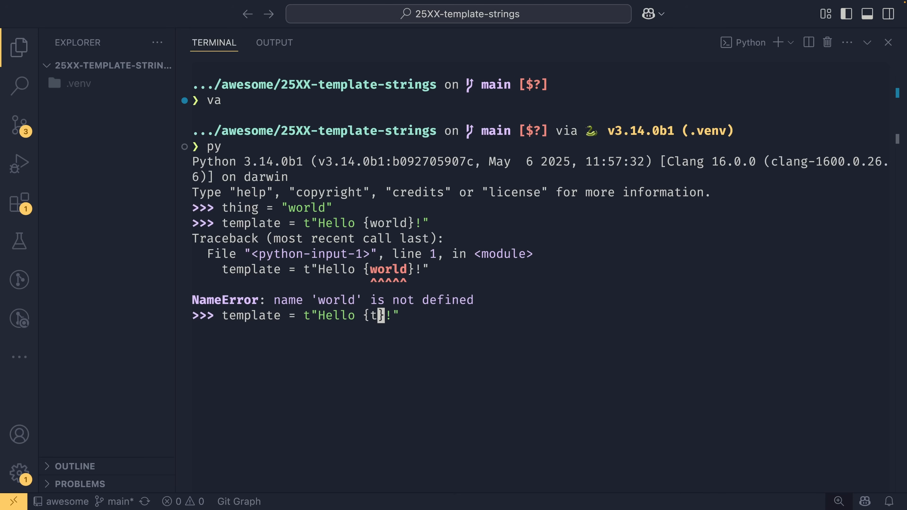
pyautogui.press('Return')
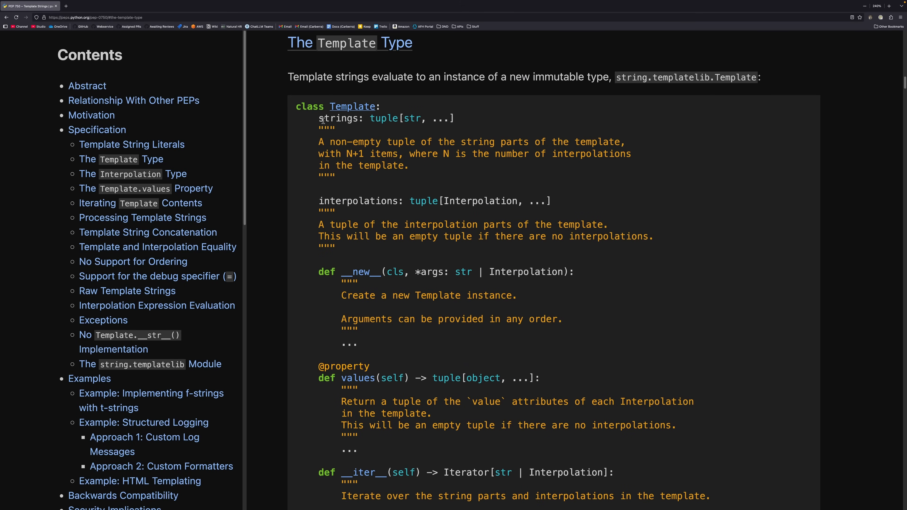
pyautogui.doubleClick(339, 118)
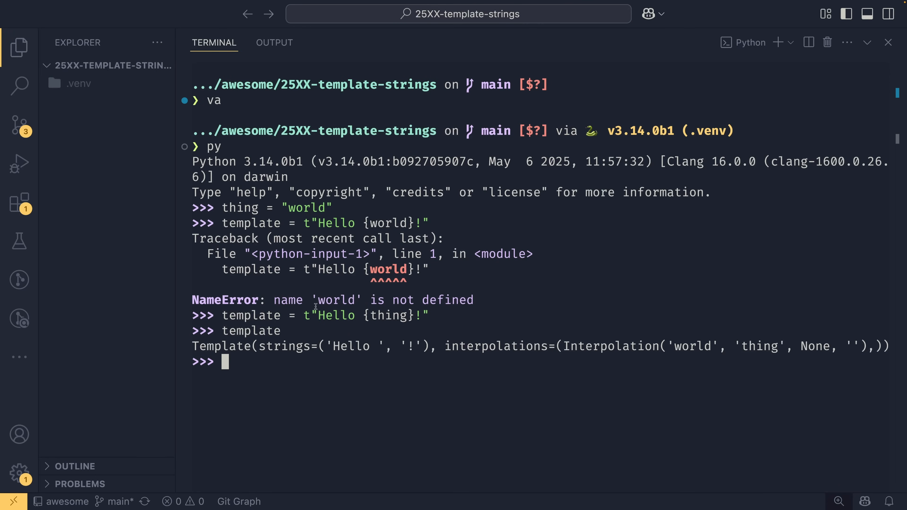
pyautogui.doubleClick(335, 316)
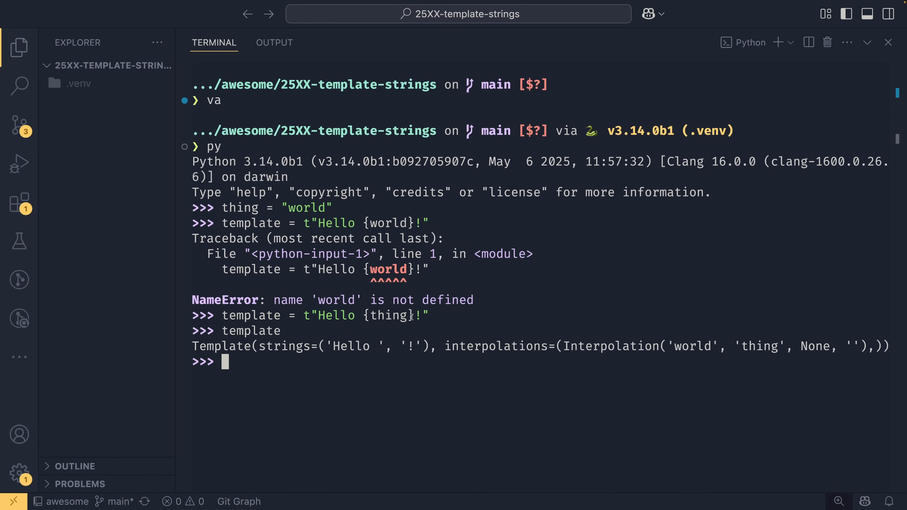
pyautogui.doubleClick(350, 346)
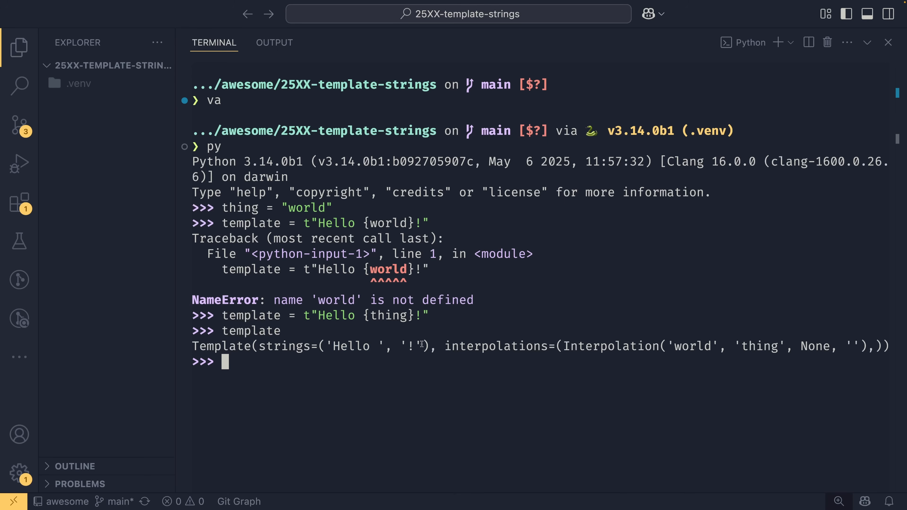
pyautogui.moveTo(369, 328)
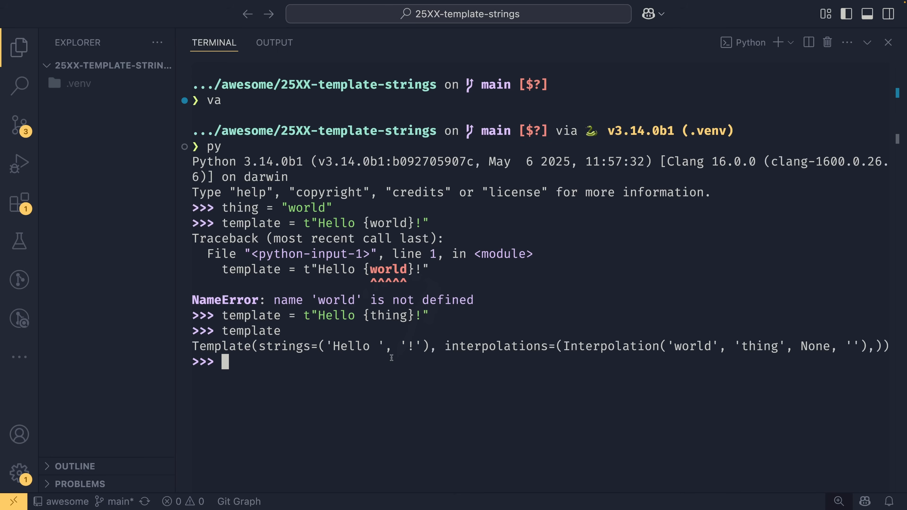
pyautogui.moveTo(331, 329)
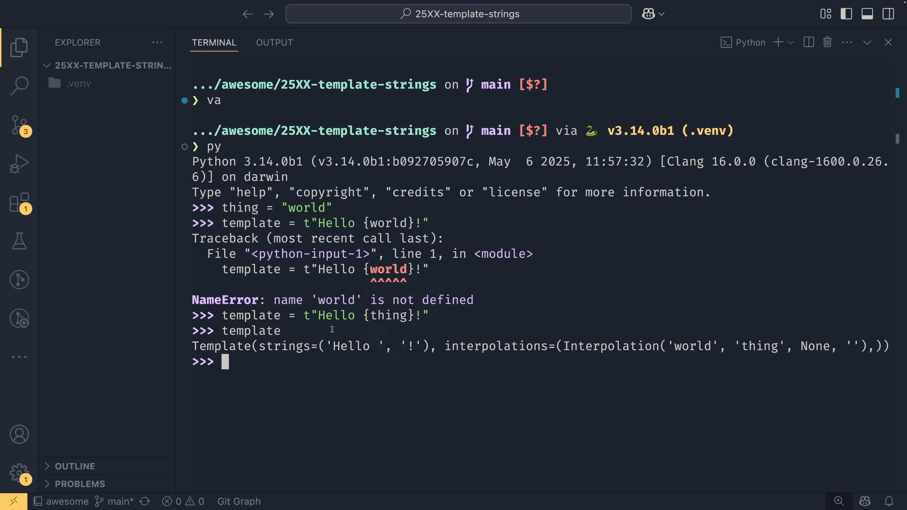
pyautogui.doubleClick(386, 315)
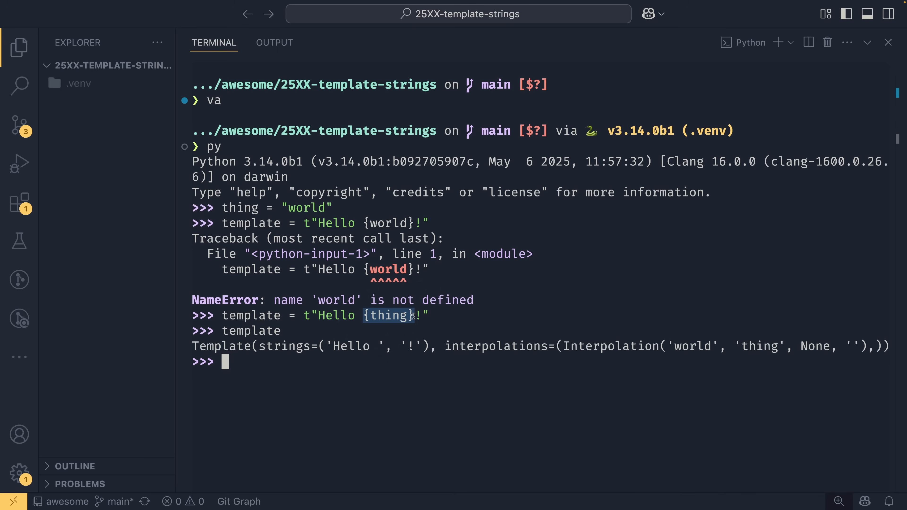
pyautogui.moveTo(412, 339)
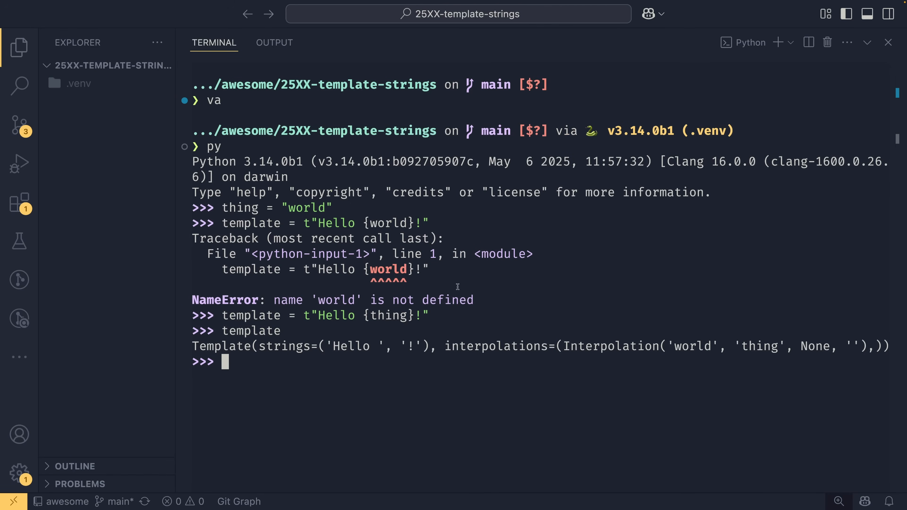
pyautogui.doubleClick(388, 315)
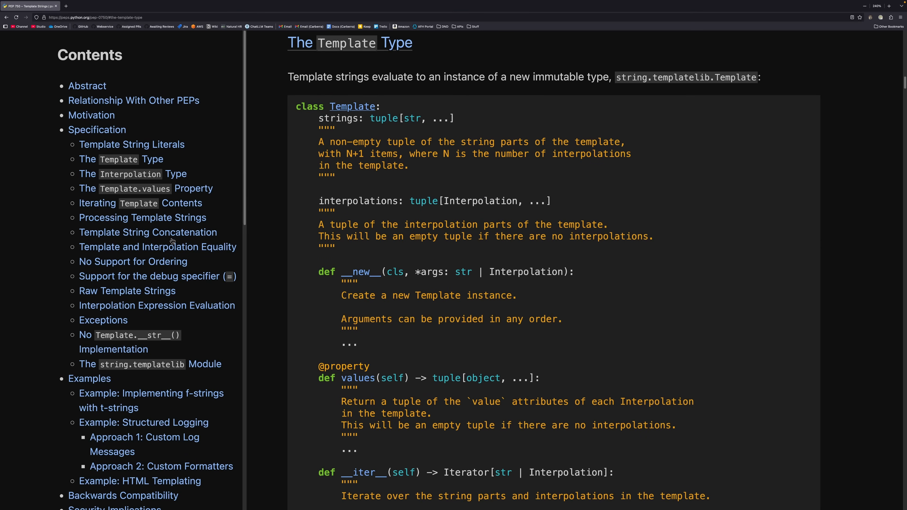
pyautogui.moveTo(152, 176)
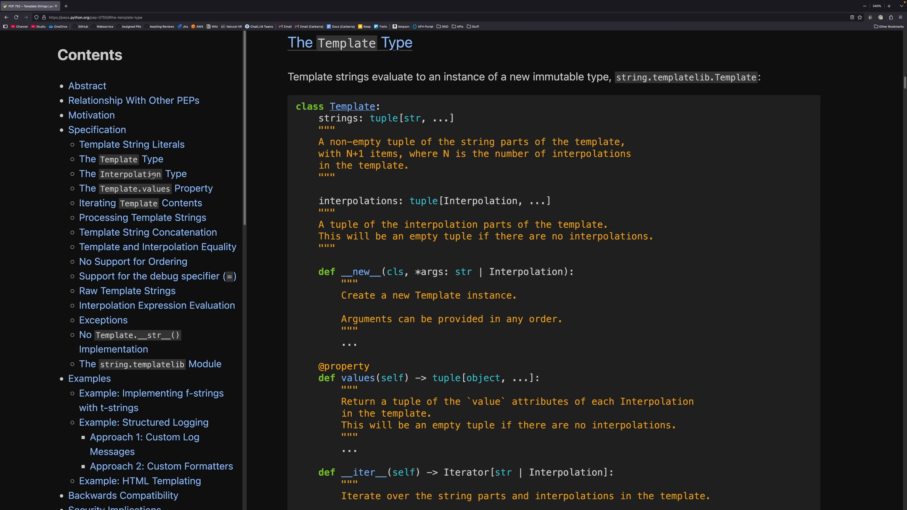
# Step: Jump to PEP 750's Interpolation type section and highlight its conversion attribute
pyautogui.click(132, 174)
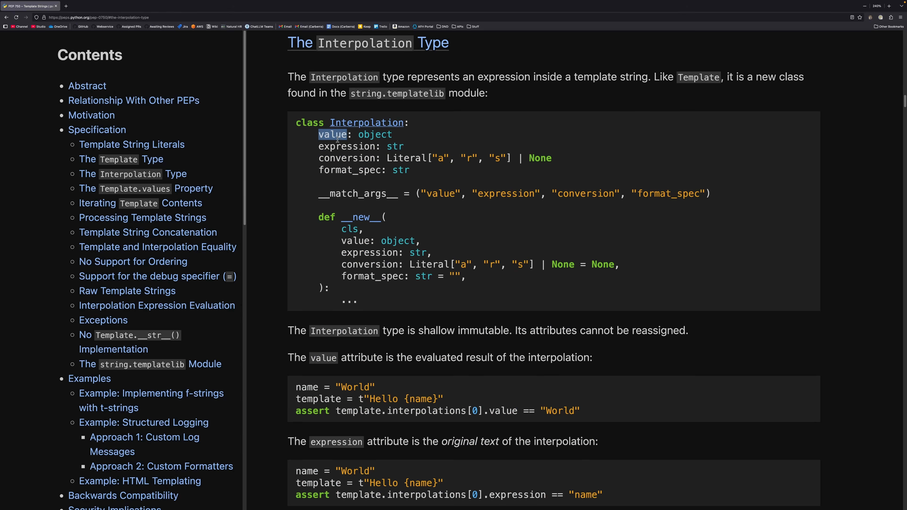
pyautogui.doubleClick(347, 157)
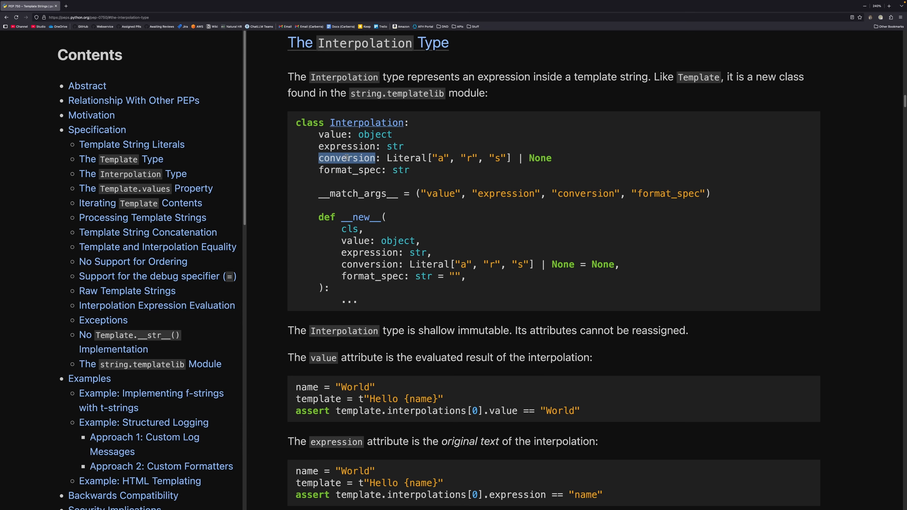
pyautogui.click(314, 183)
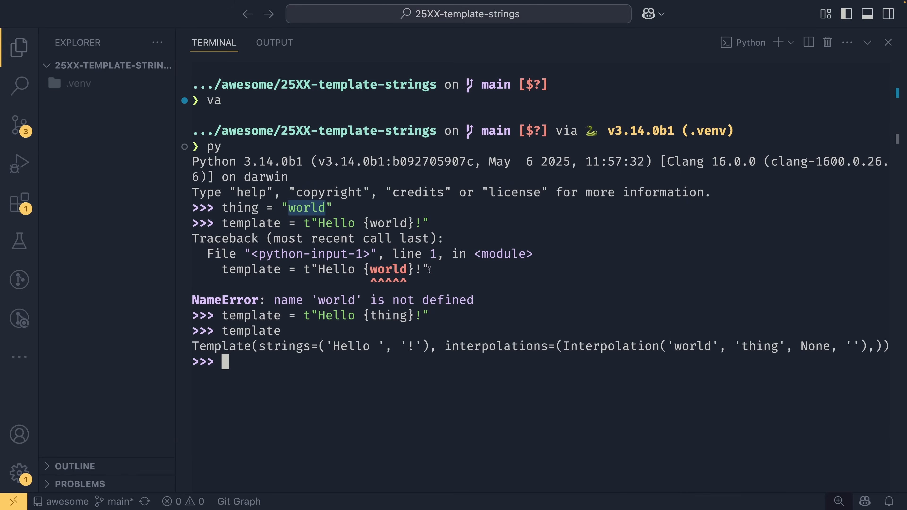
# Step: Build t"Hello {thing!r}!" and t"Hello {thing:.2f}!" templates and evaluate them to see conversion and format_spec
pyautogui.doubleClick(388, 316)
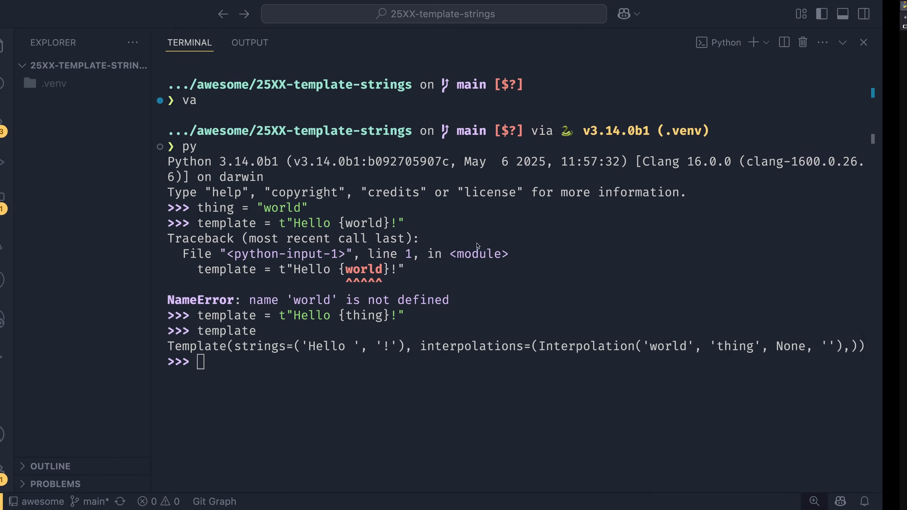
pyautogui.write('template = t"Hello {thing}!"')
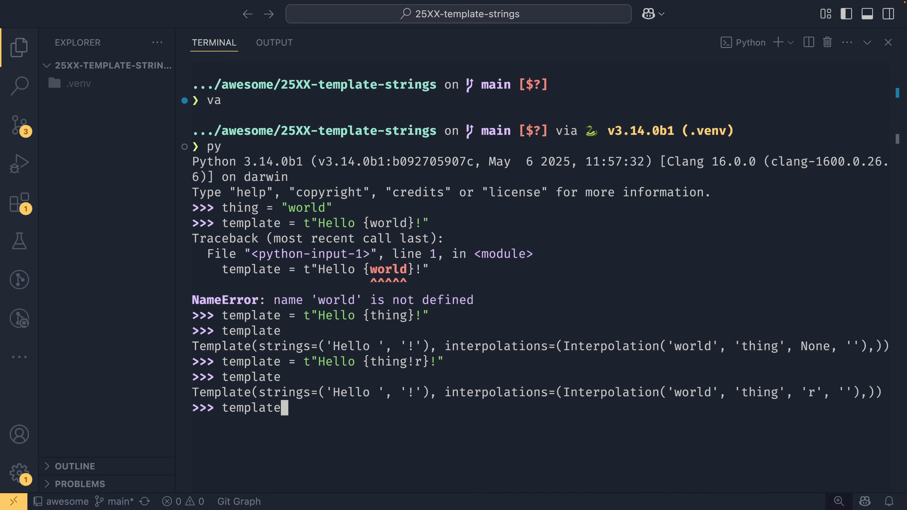
pyautogui.write('= t"Hello {thing}!"')
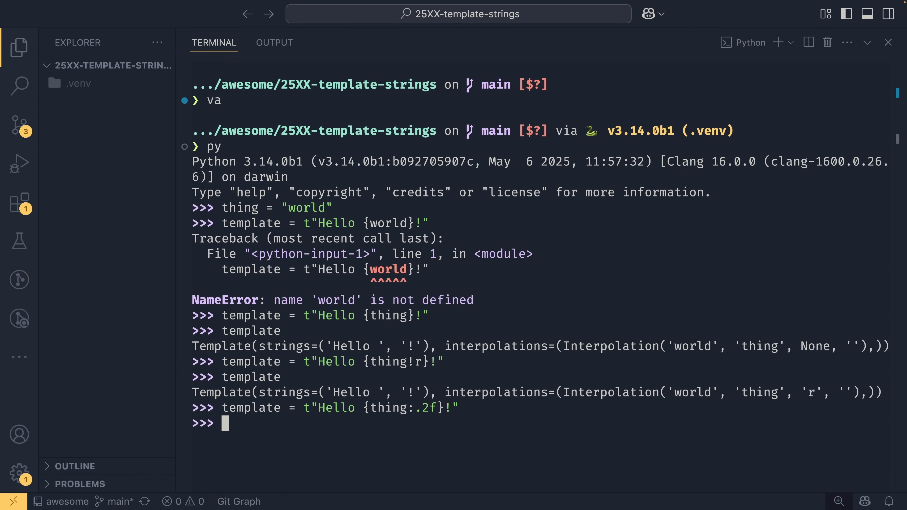
pyautogui.press('Return')
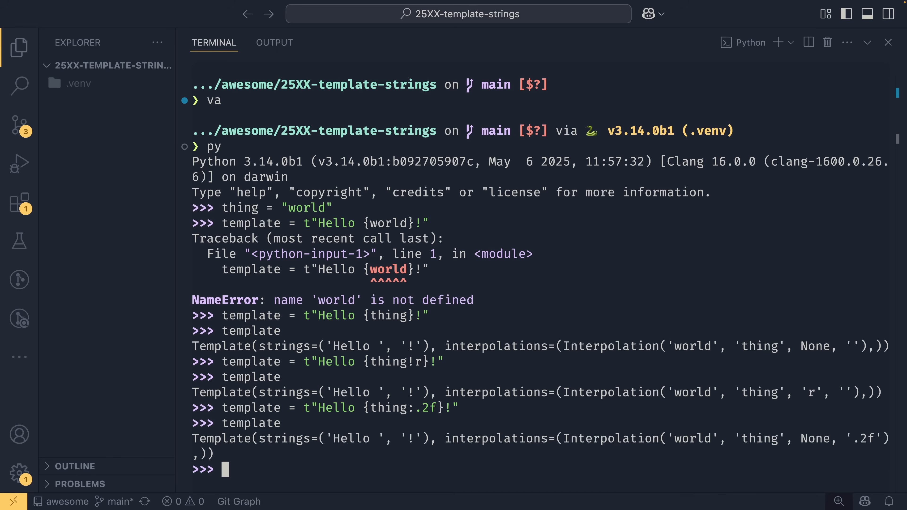
pyautogui.moveTo(831, 430)
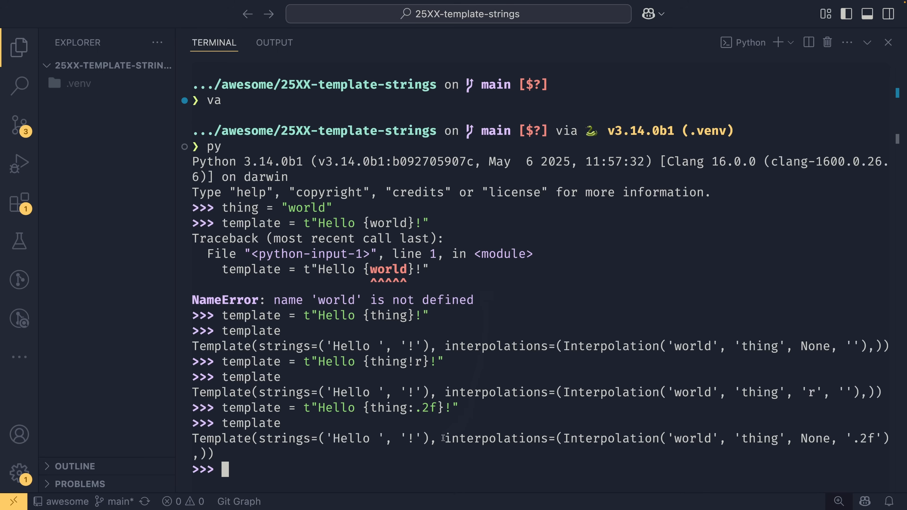
pyautogui.doubleClick(495, 439)
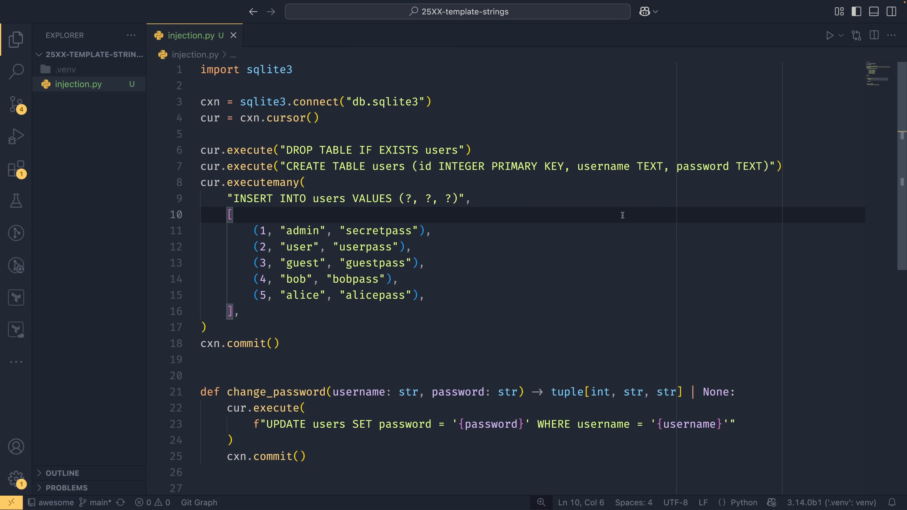
pyautogui.moveTo(130, 101)
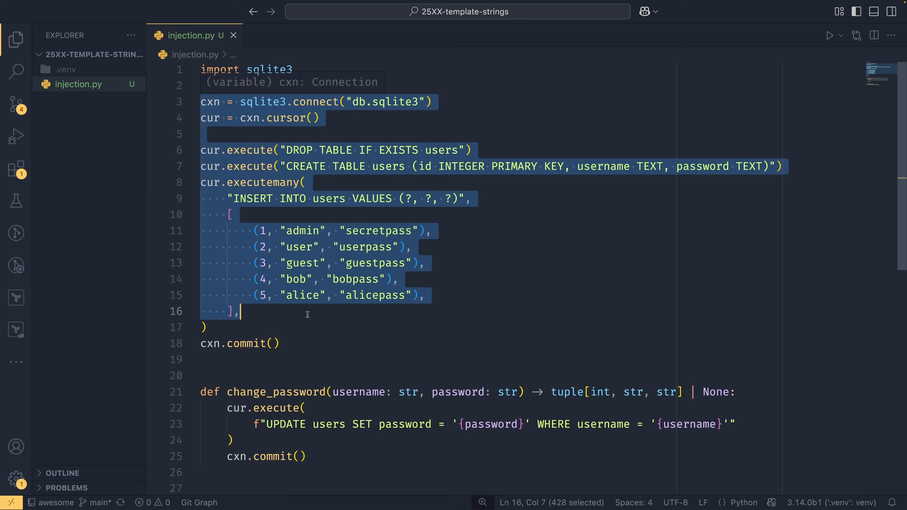
# Step: Review the database setup code and the UPDATE query inside change_password
pyautogui.click(281, 344)
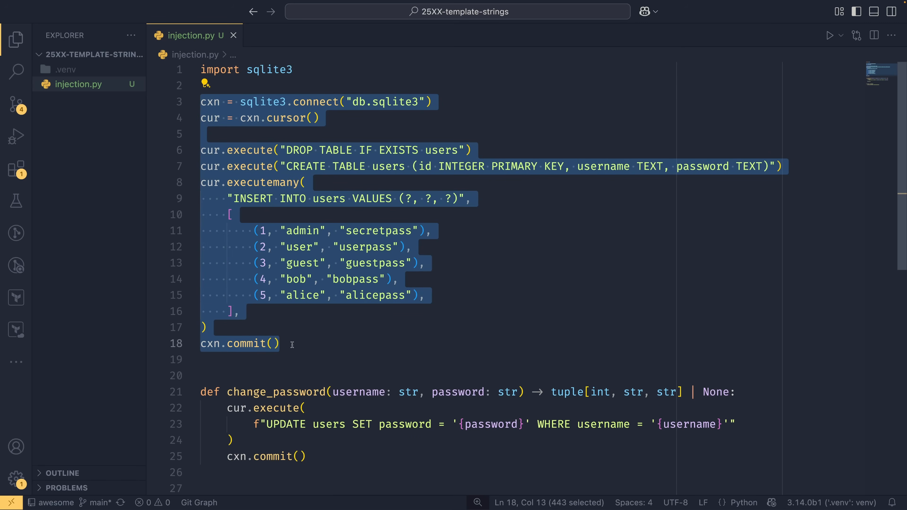
pyautogui.click(388, 343)
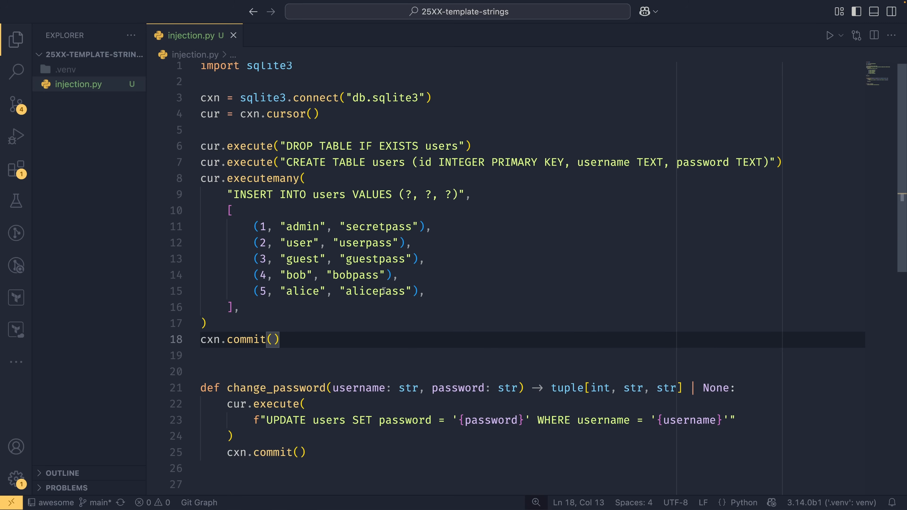
pyautogui.scroll(-3)
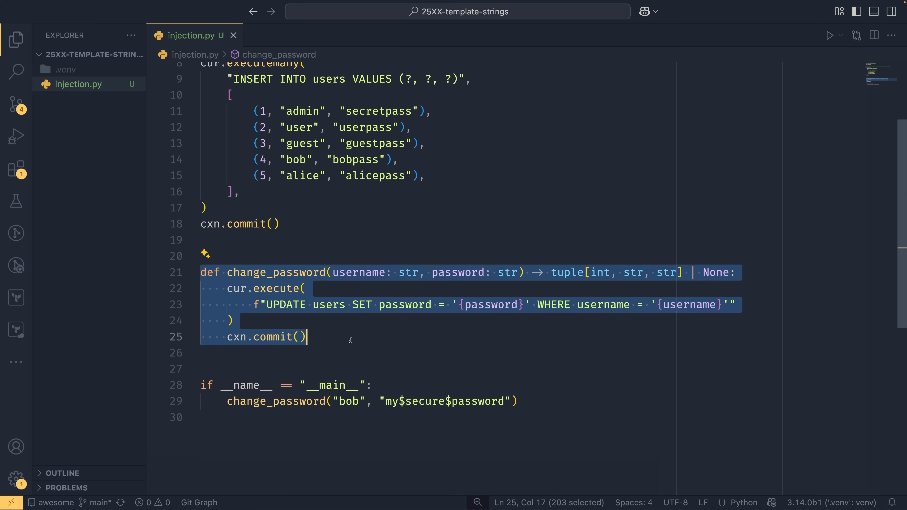
pyautogui.click(253, 304)
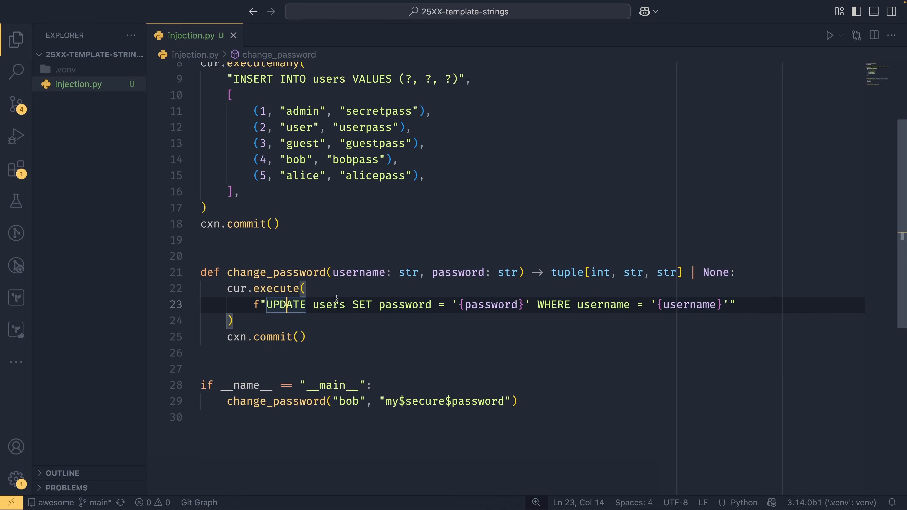
pyautogui.moveTo(442, 270)
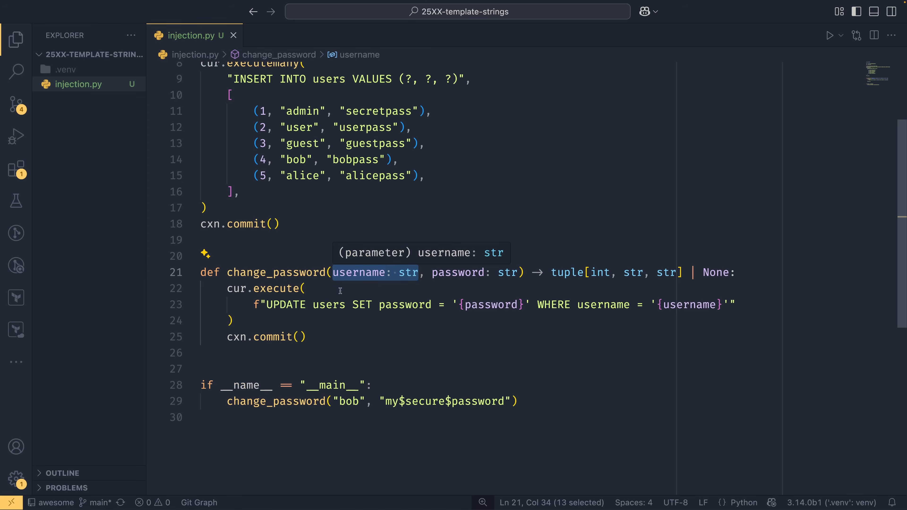
pyautogui.moveTo(547, 271)
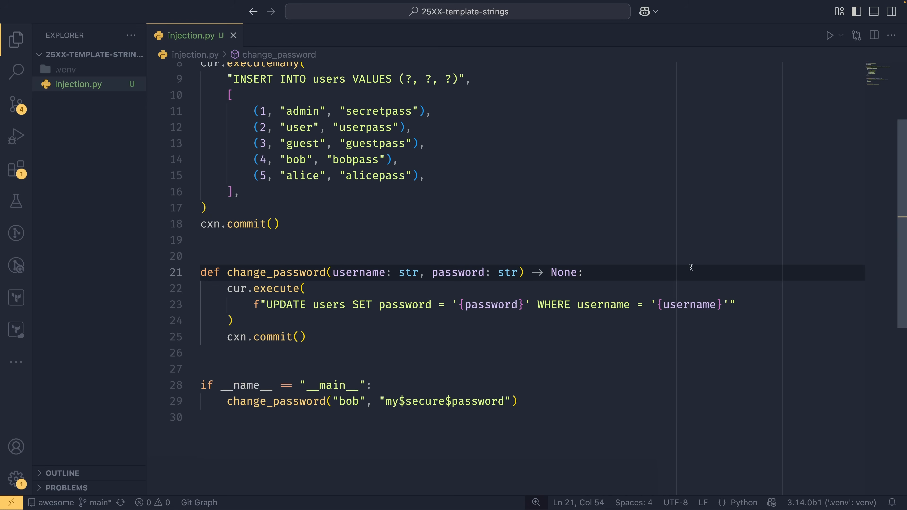
# Step: Change change_password's return annotation to None, move to the end of the file and bring up the terminal
pyautogui.click(303, 336)
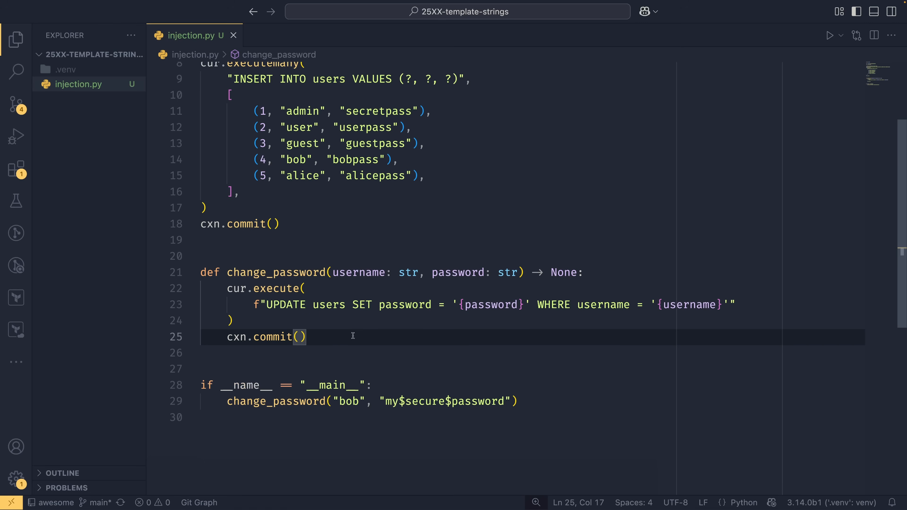
pyautogui.click(365, 414)
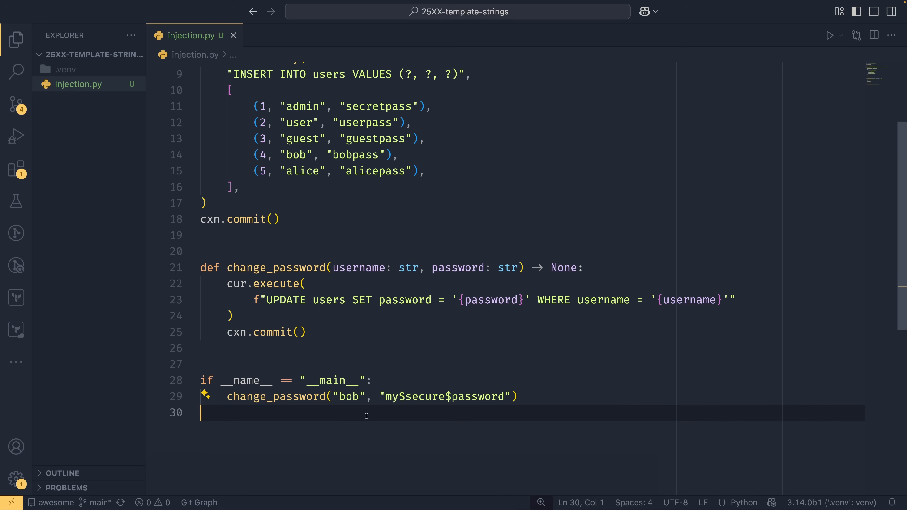
pyautogui.click(518, 396)
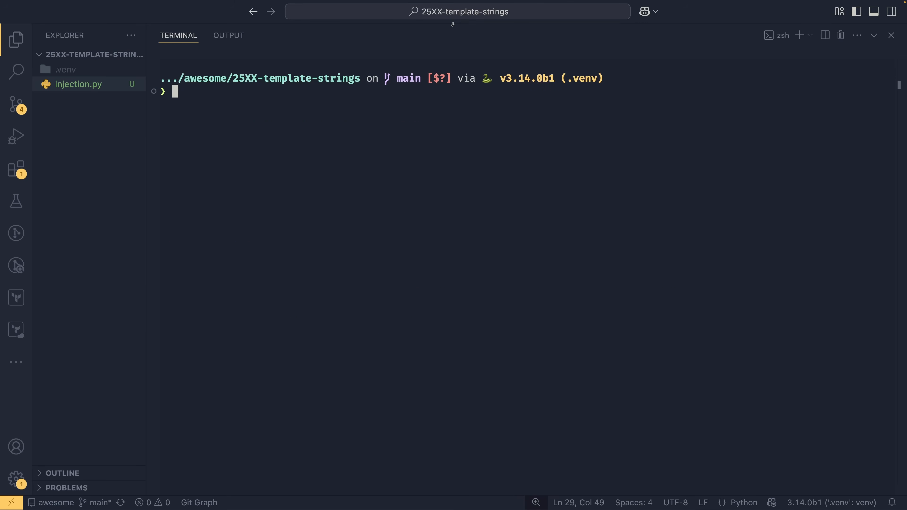
# Step: Run py injection.py in the terminal and glance at the SQLite Viewer extension details
pyautogui.click(75, 85)
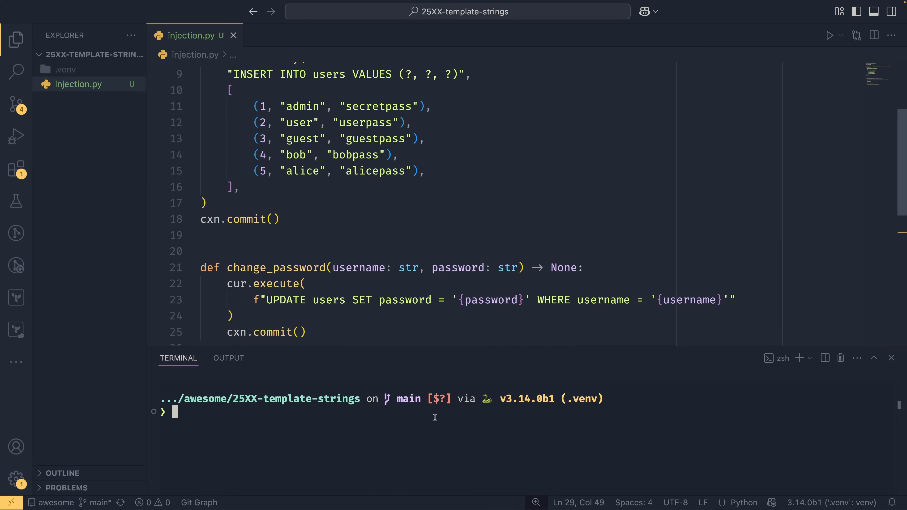
pyautogui.write('py injection.py')
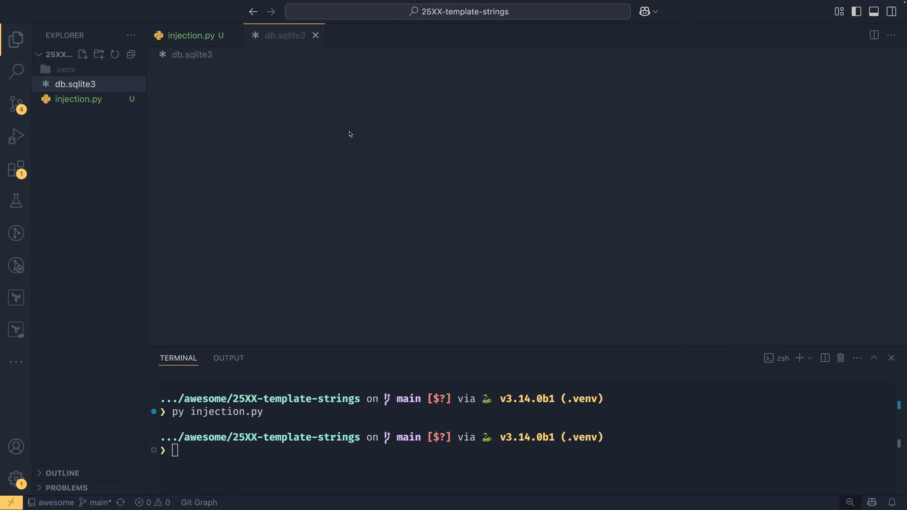
pyautogui.click(284, 35)
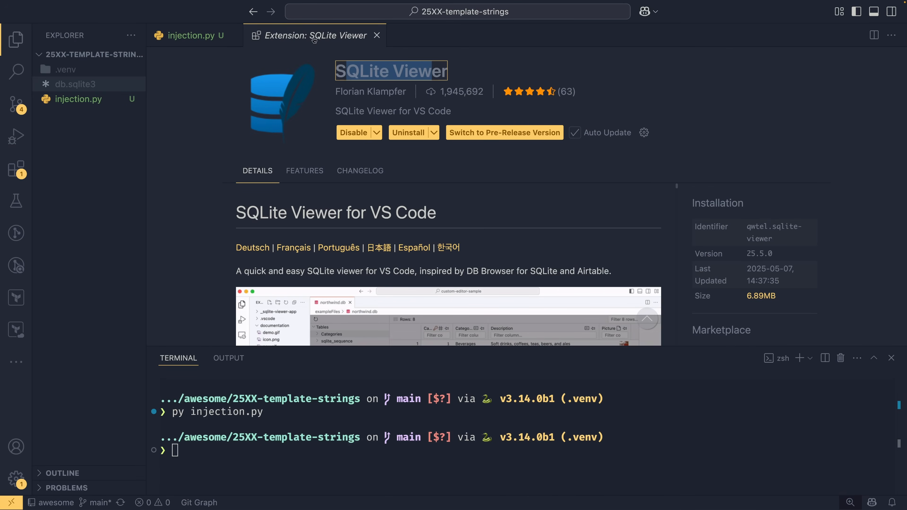
pyautogui.click(193, 35)
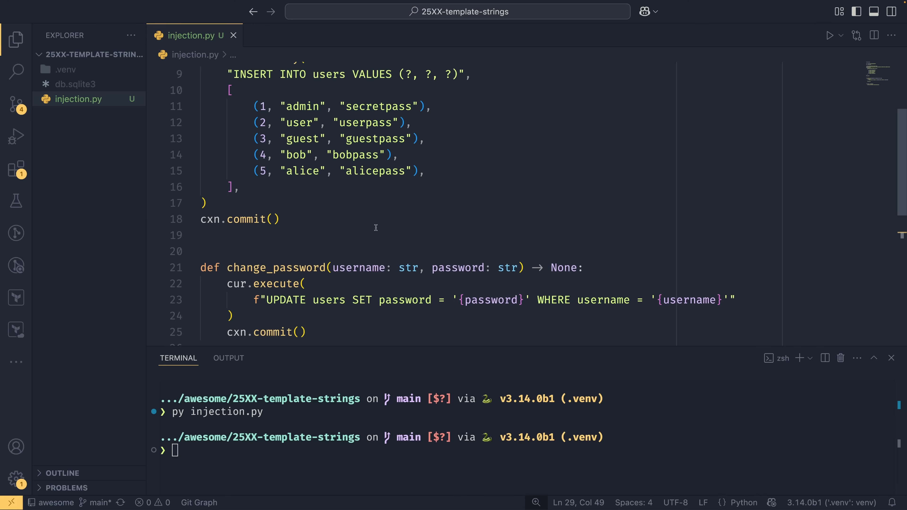
# Step: Open db.sqlite3 in SQLite Viewer and show the users table rows
pyautogui.click(74, 84)
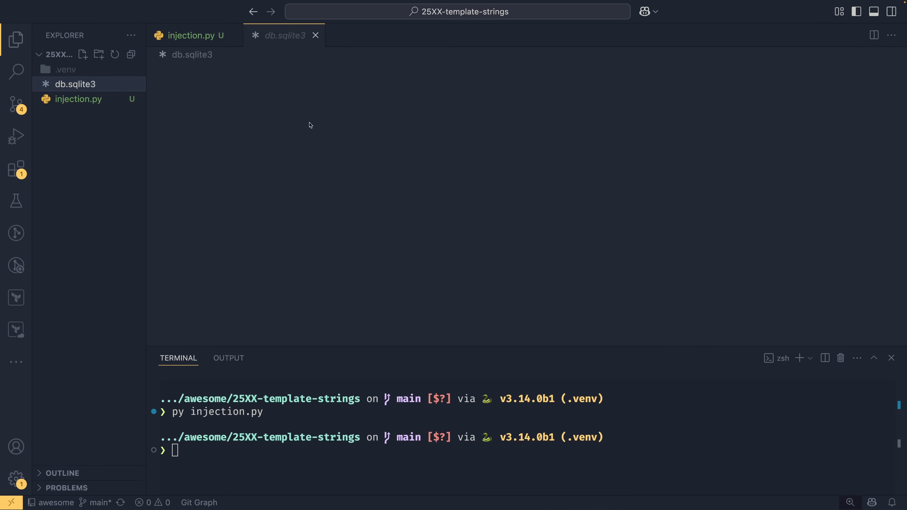
pyautogui.click(284, 36)
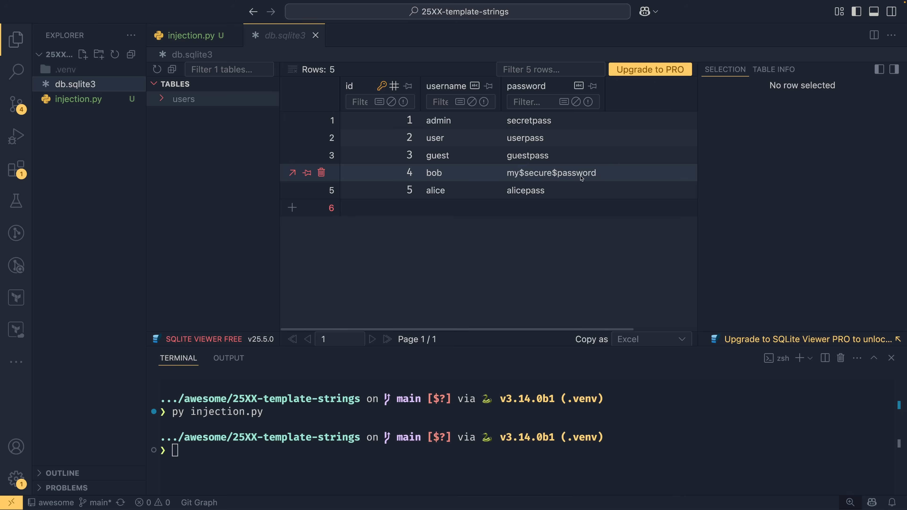
pyautogui.moveTo(581, 176)
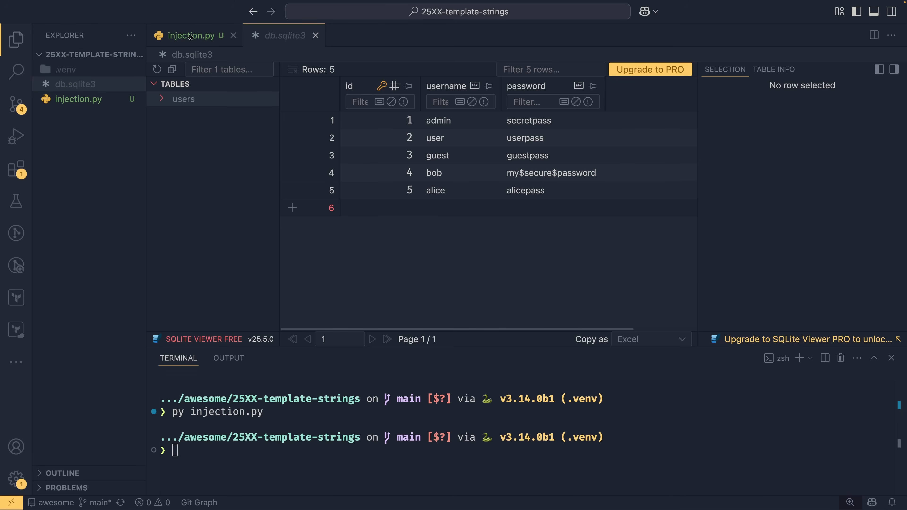
pyautogui.click(190, 36)
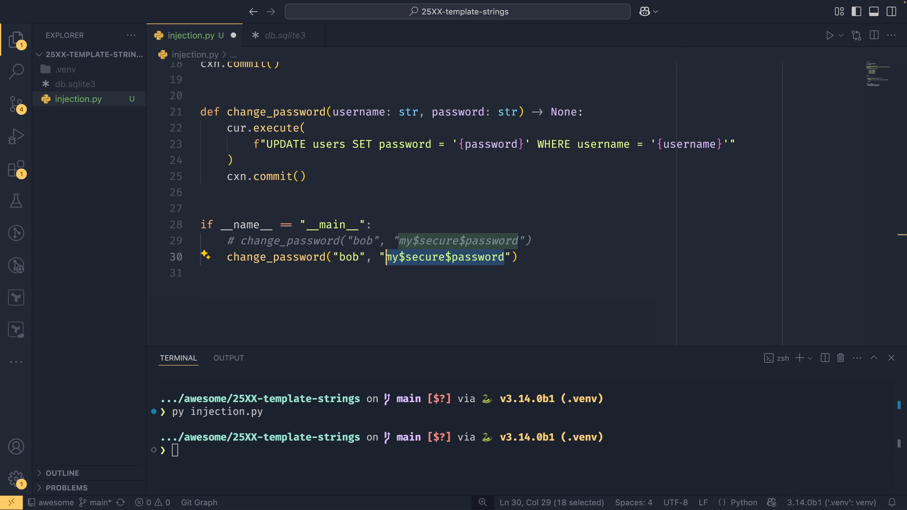
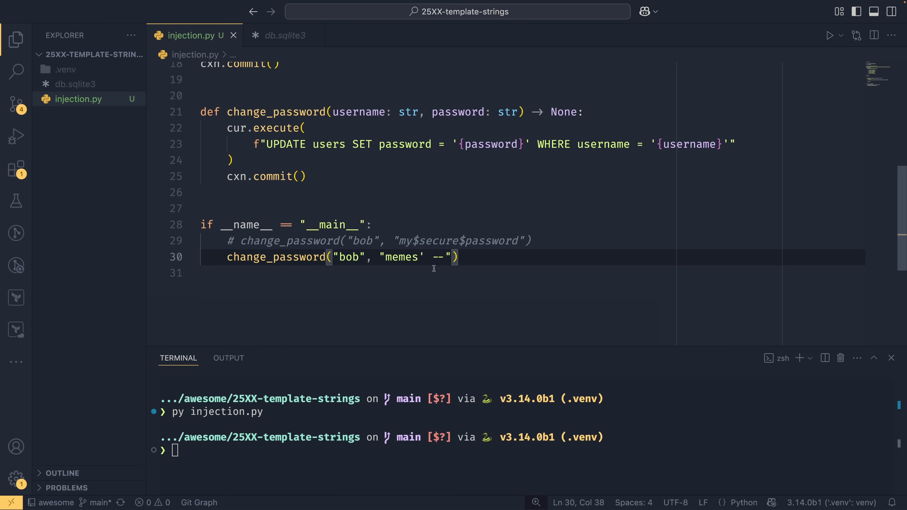
pyautogui.moveTo(284, 164)
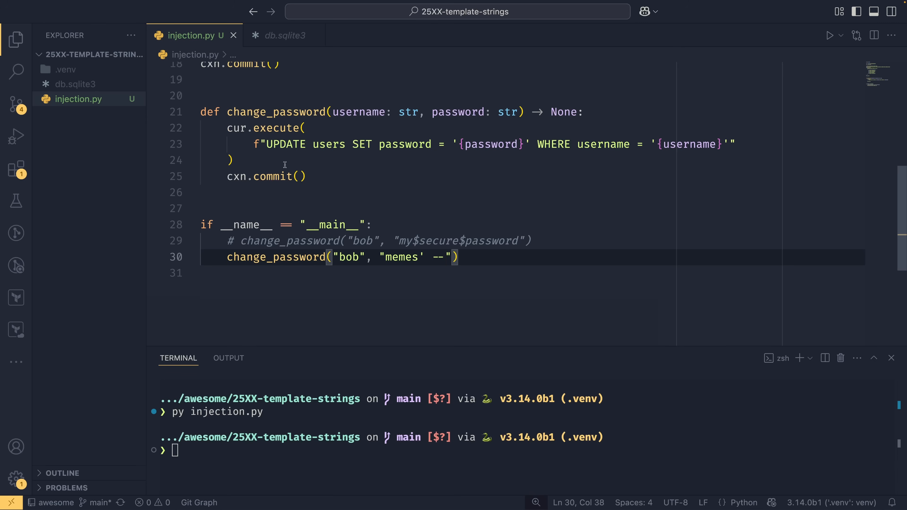
pyautogui.doubleClick(284, 144)
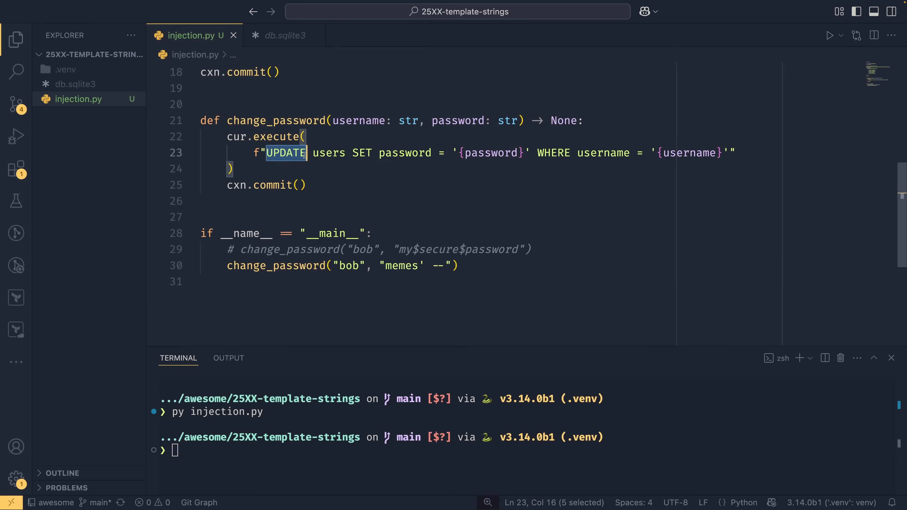
pyautogui.click(454, 152)
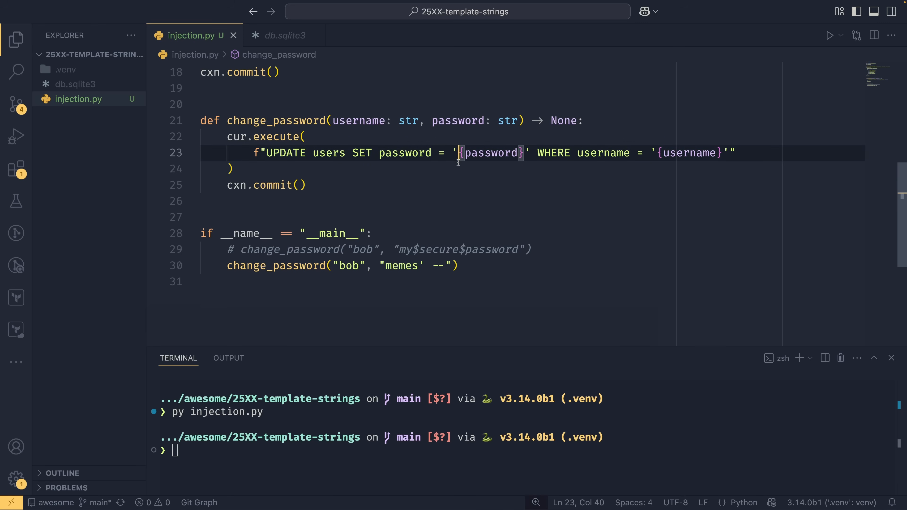
# Step: Inspect the {password} placeholder in the query, then run py injection.py
pyautogui.click(306, 185)
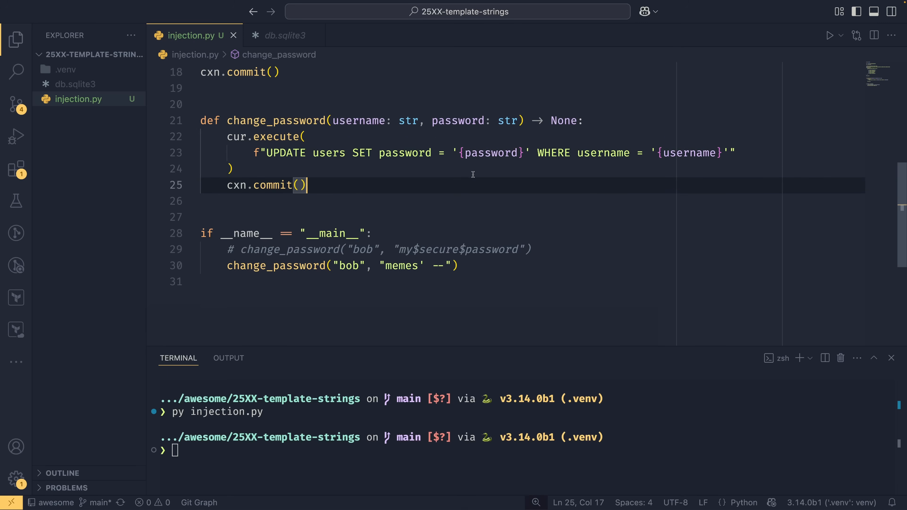
pyautogui.doubleClick(491, 152)
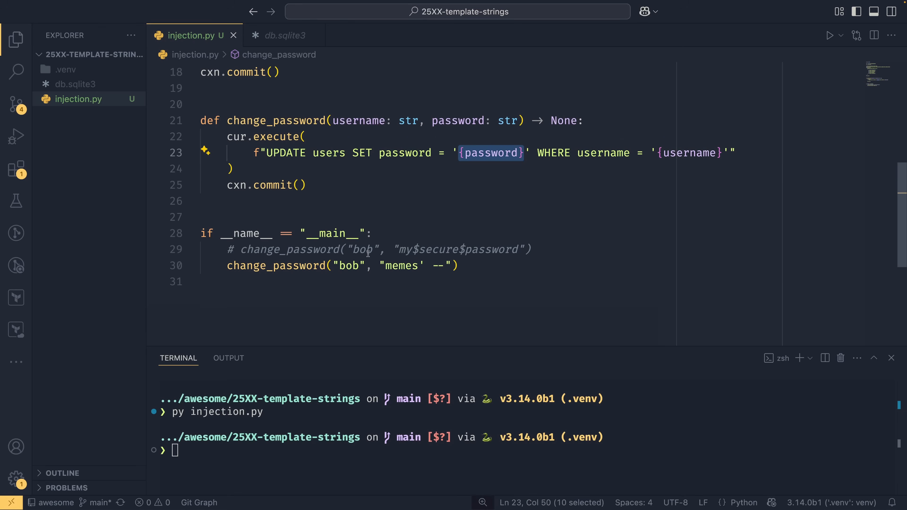
pyautogui.moveTo(466, 182)
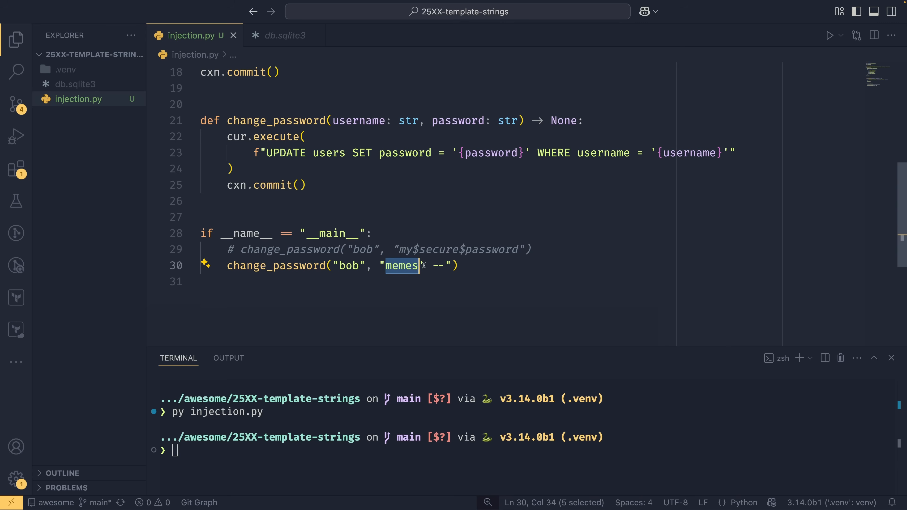
pyautogui.click(424, 265)
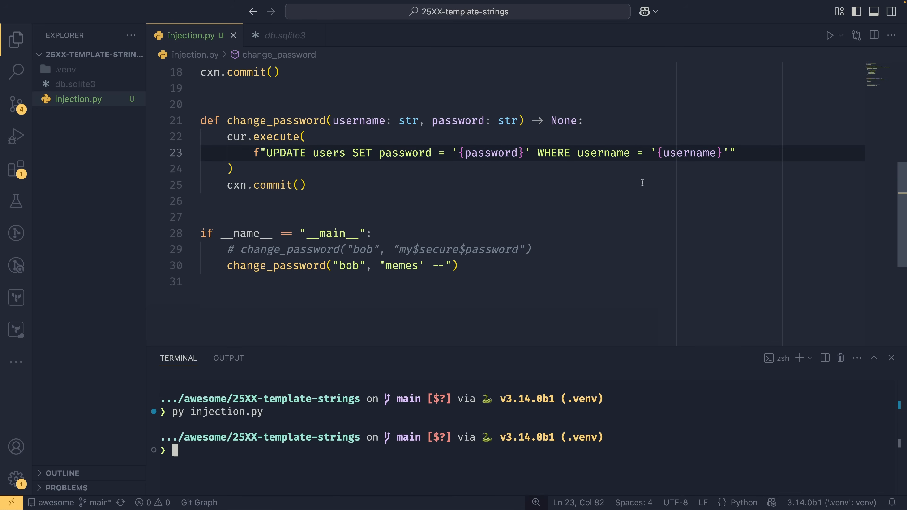
# Step: View the users table showing every password is now memes, then return to injection.py
pyautogui.click(283, 35)
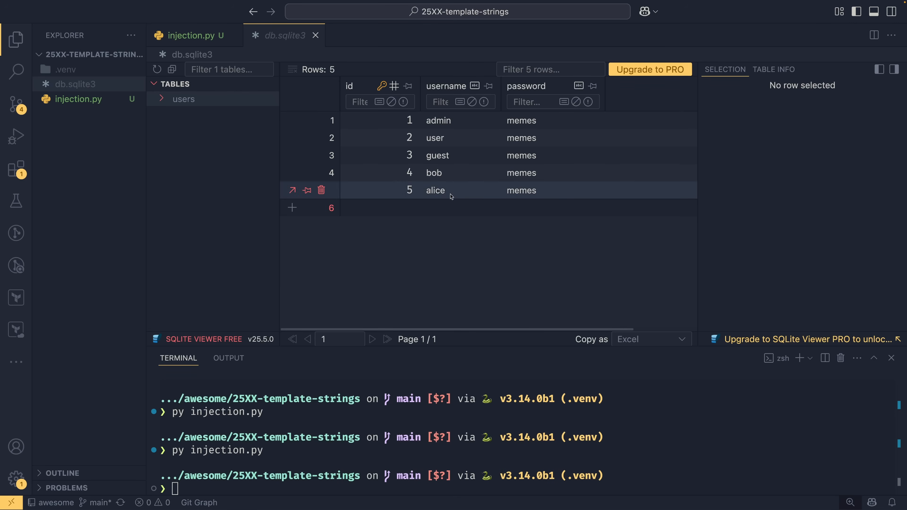
pyautogui.moveTo(579, 199)
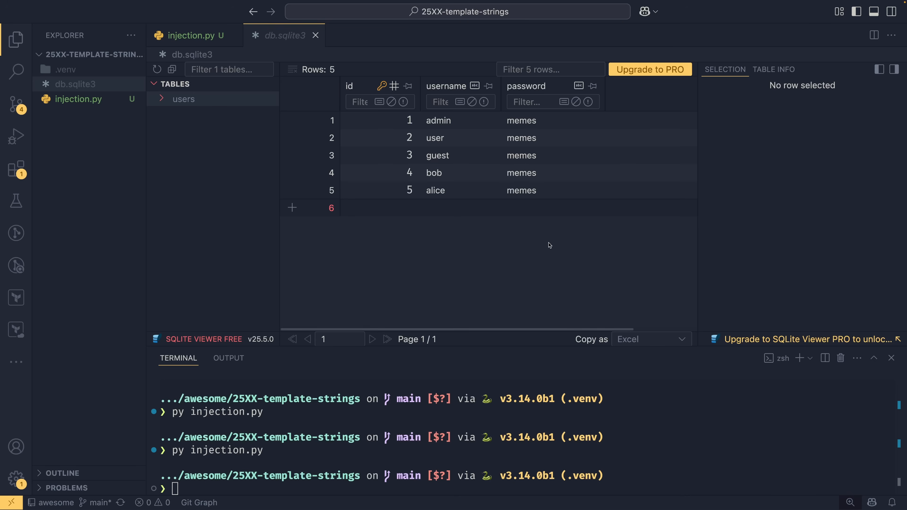
pyautogui.moveTo(212, 127)
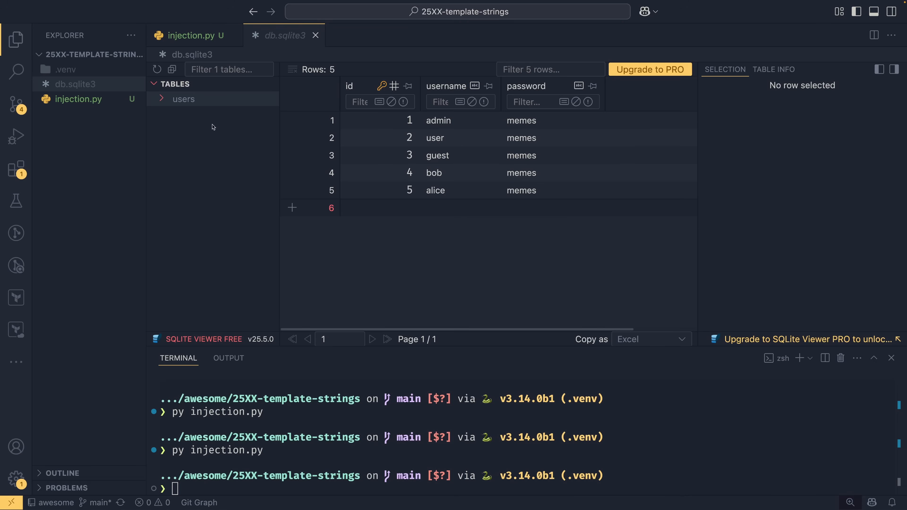
pyautogui.moveTo(188, 36)
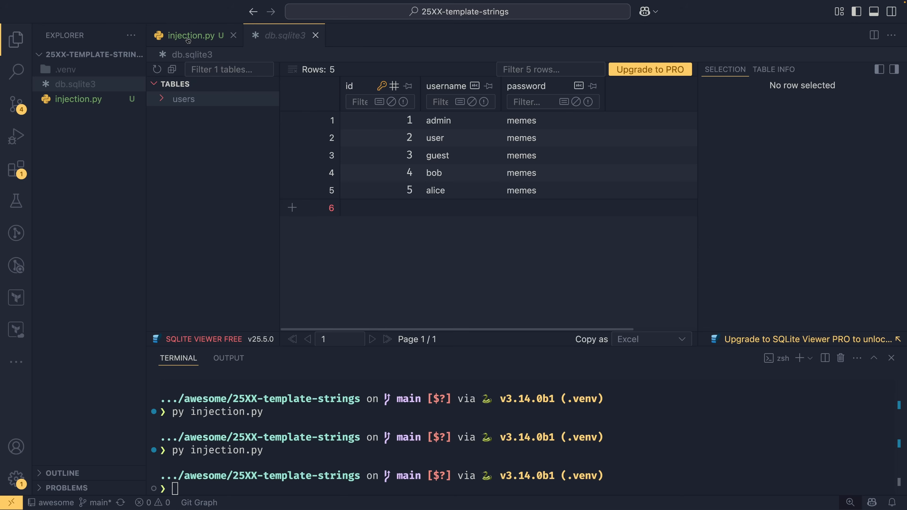
pyautogui.moveTo(191, 36)
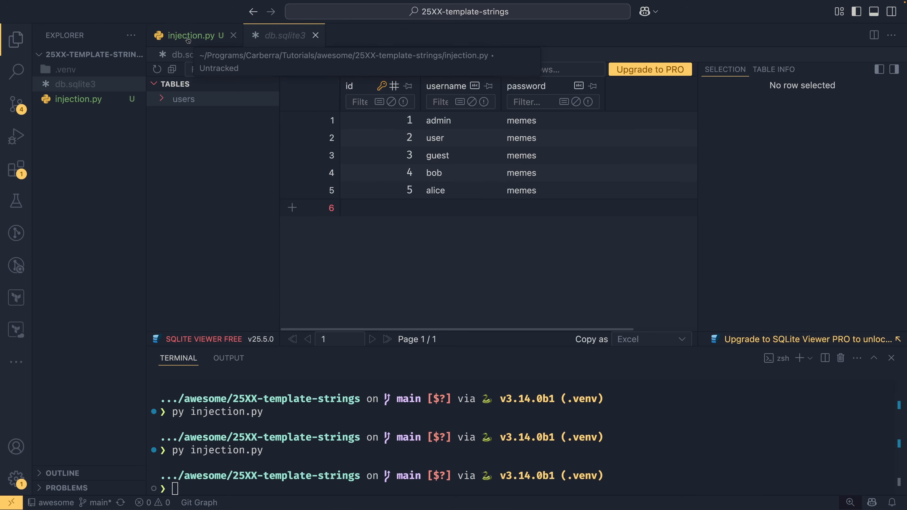
pyautogui.click(191, 36)
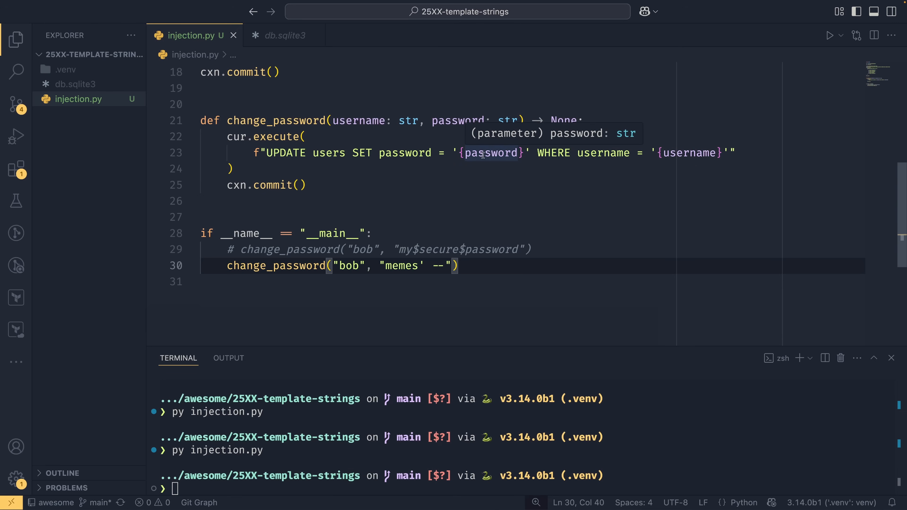
pyautogui.moveTo(467, 171)
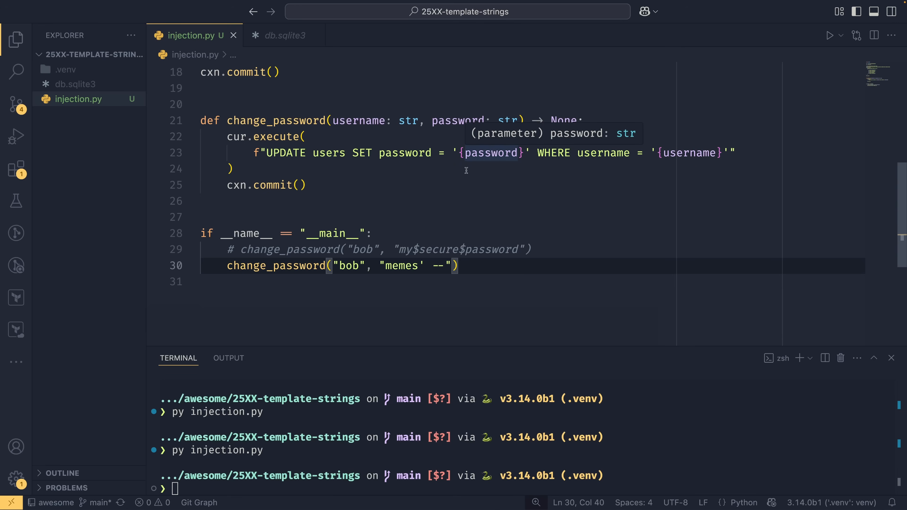
pyautogui.moveTo(428, 191)
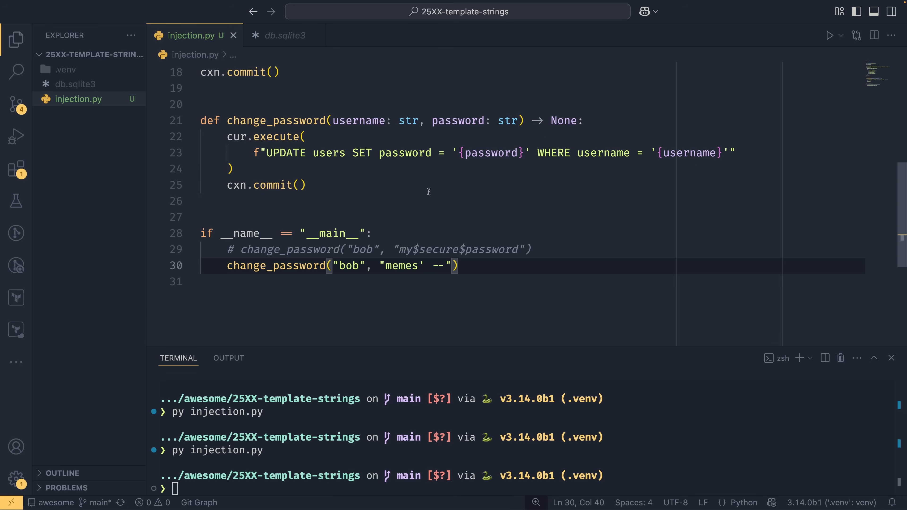
# Step: Start def prepare(template: Template) below change_password and scroll to the top of the file
pyautogui.write('def pre')
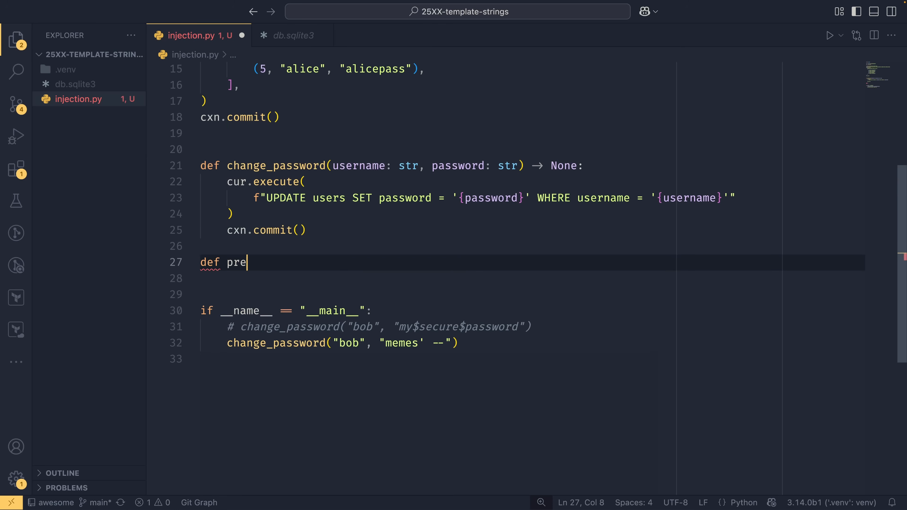
pyautogui.write('pare()')
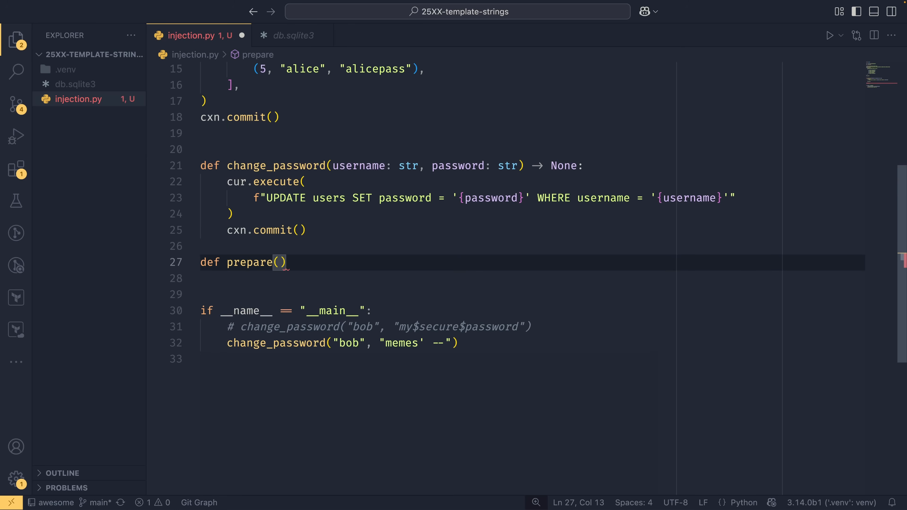
pyautogui.write('template')
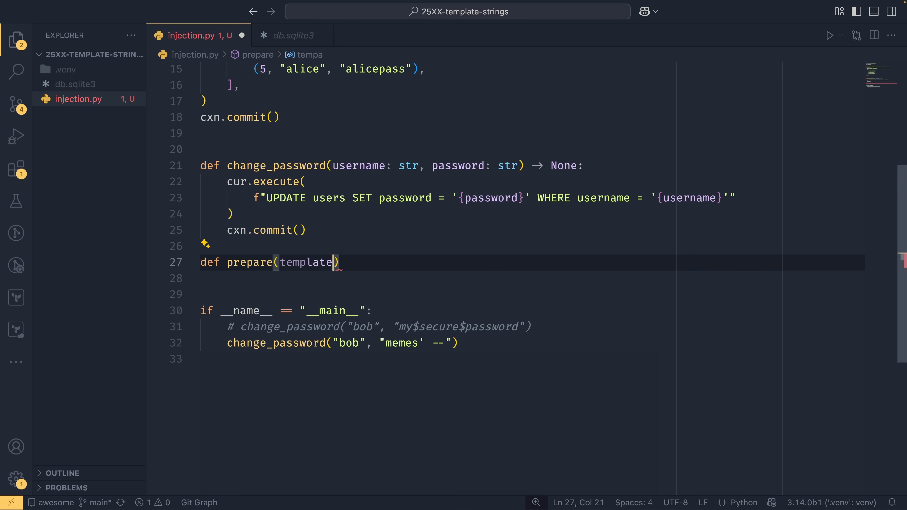
pyautogui.write(': Template')
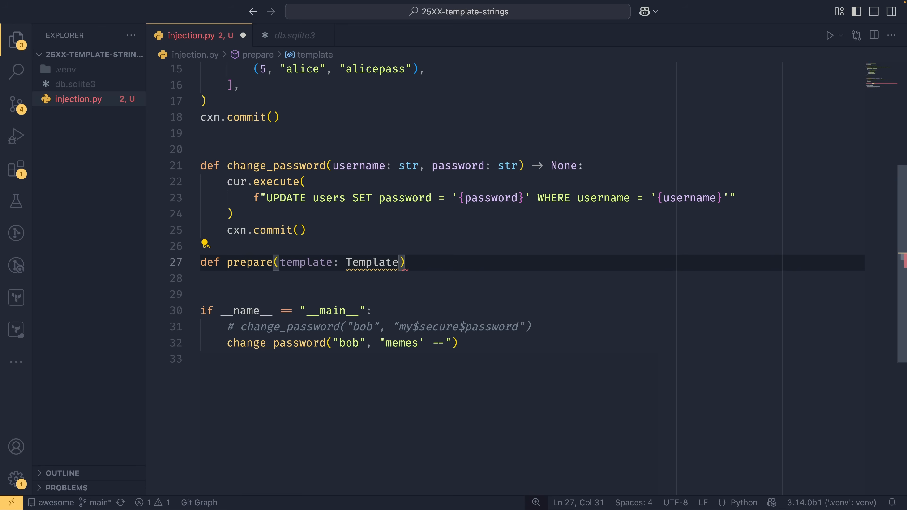
pyautogui.scroll(3)
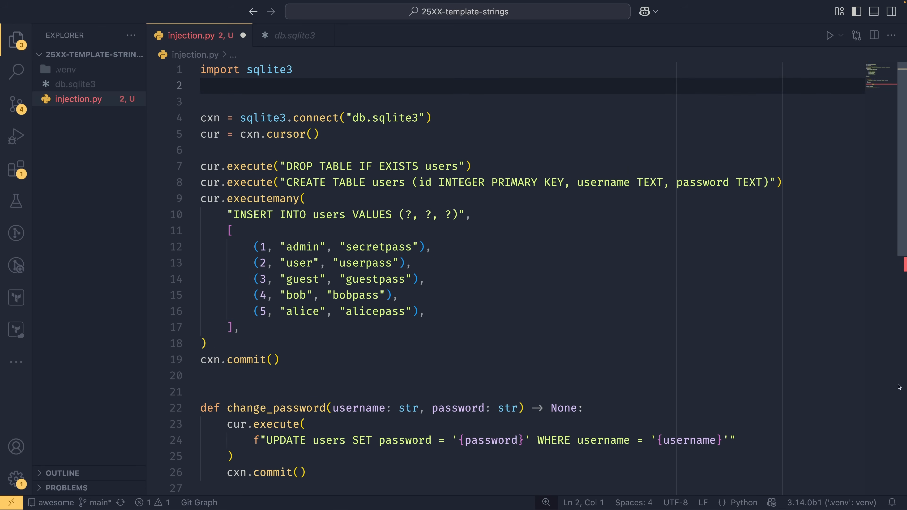
# Step: Add 'from string.templatelib import Interpolation, Template' and 'from typing import Any' imports
pyautogui.write('f')
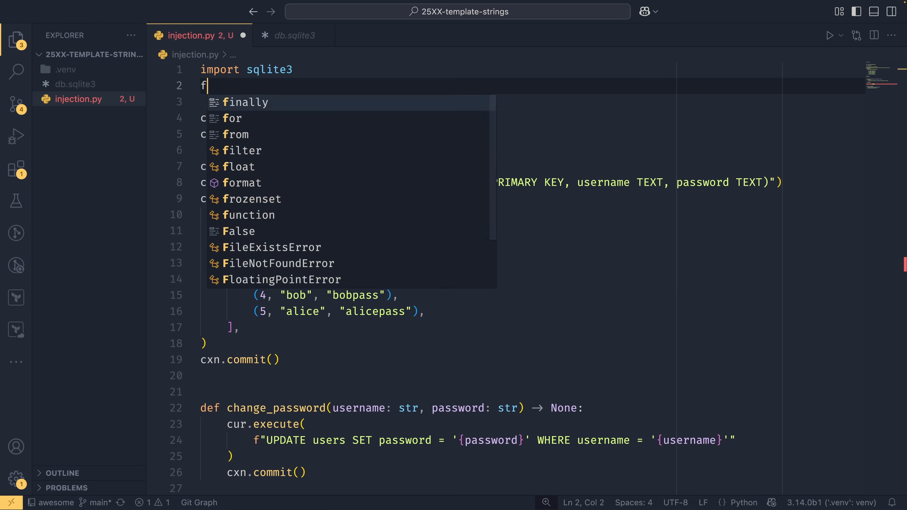
pyautogui.write('rom strin')
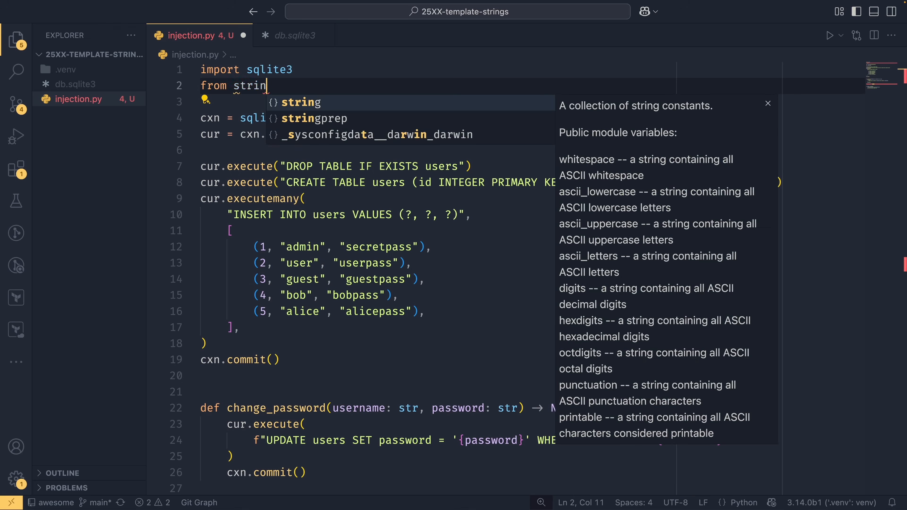
pyautogui.write('g.templatelib import')
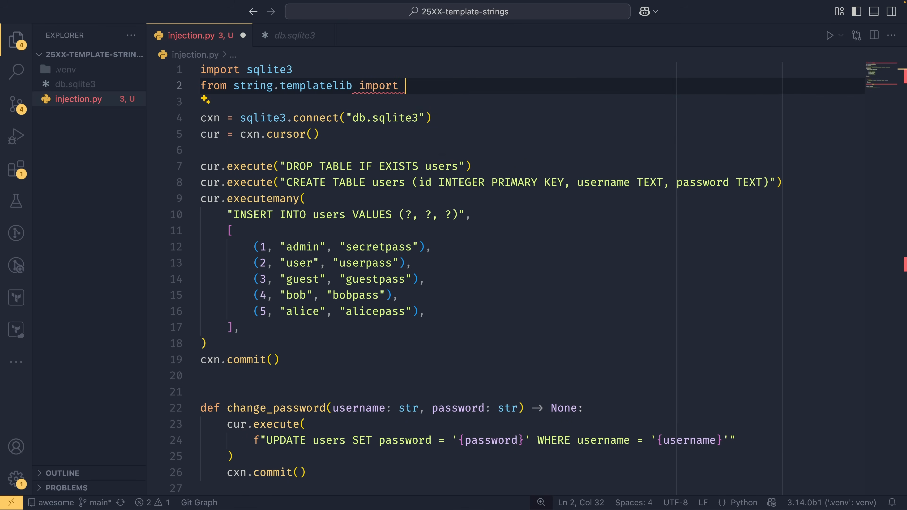
pyautogui.write('Interpolation, Template')
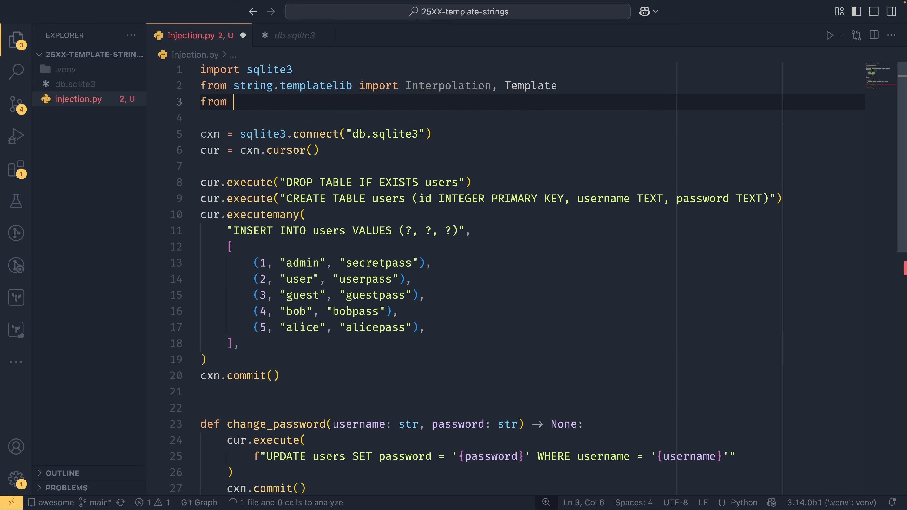
pyautogui.write('typing import Any')
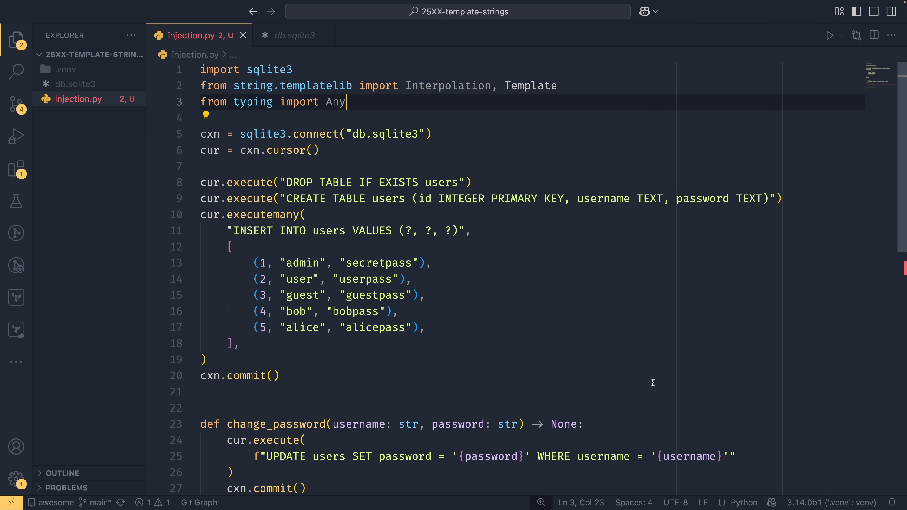
pyautogui.scroll(-3)
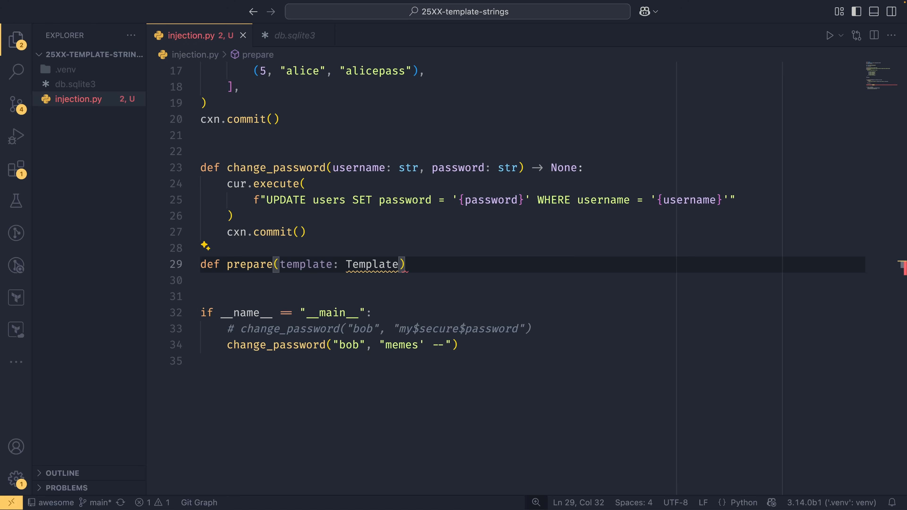
pyautogui.moveTo(446, 302)
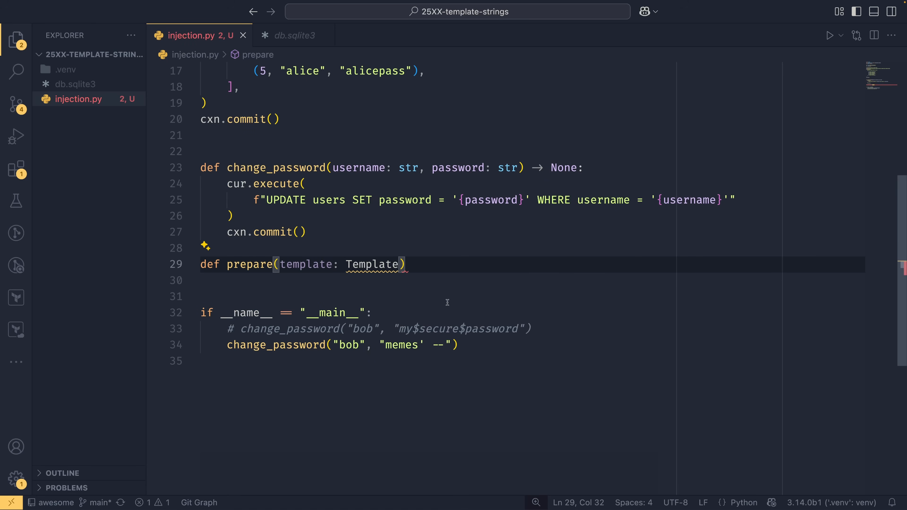
pyautogui.moveTo(541, 382)
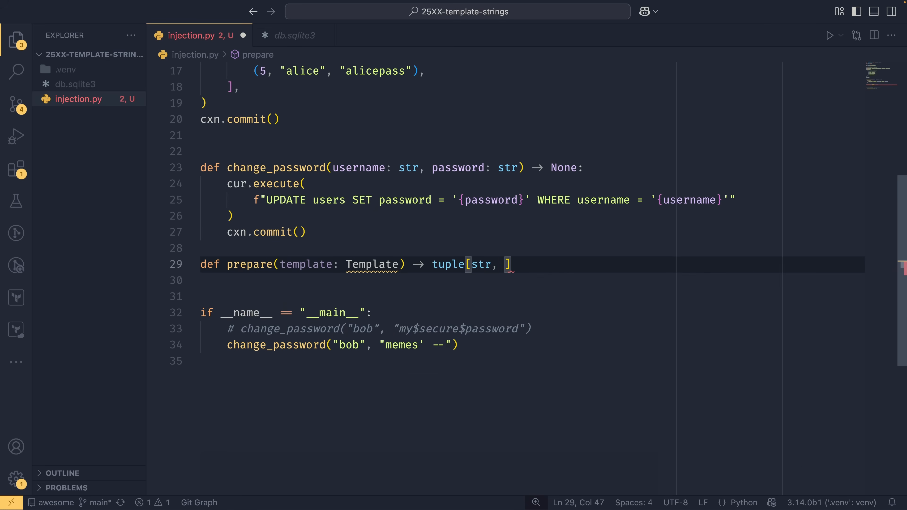
# Step: Annotate prepare's return type as tuple[str, dict[str, Any]] and declare parts: list[str]
pyautogui.write('dict[str,')
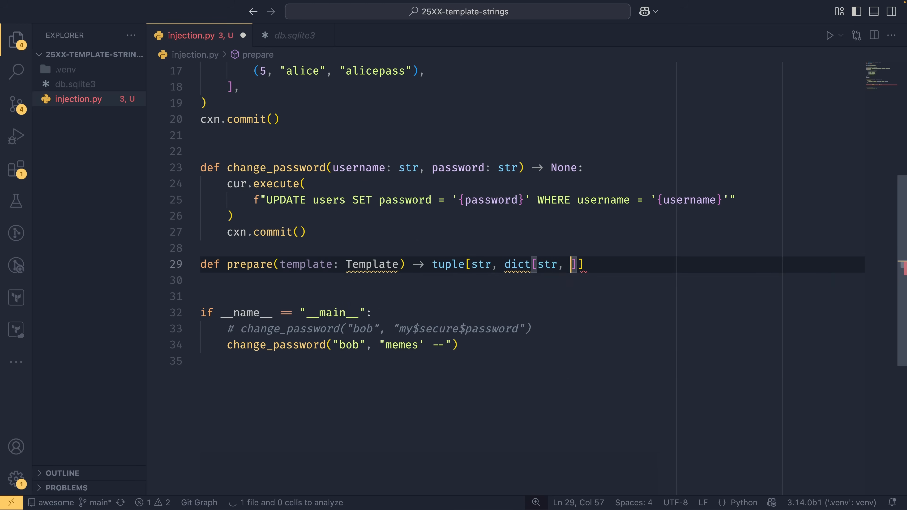
pyautogui.write('Any]]:')
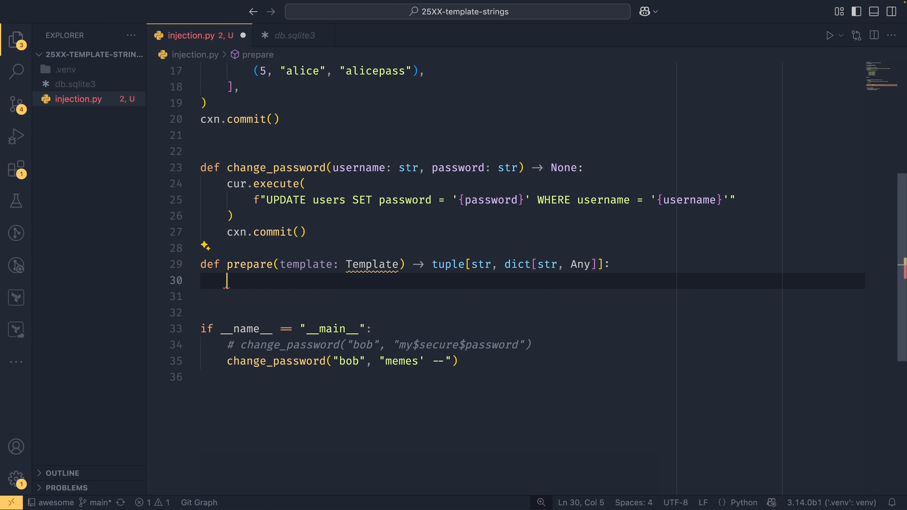
pyautogui.write('part')
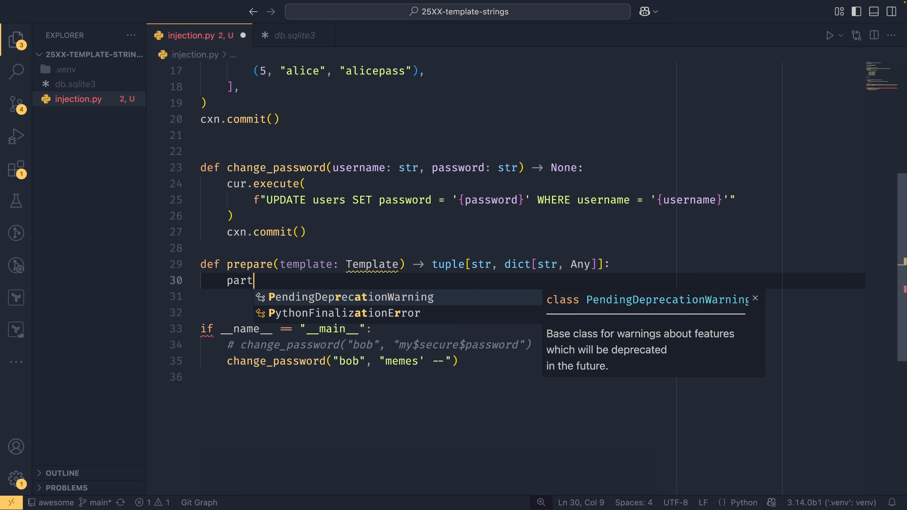
pyautogui.write('s: list[str] = []')
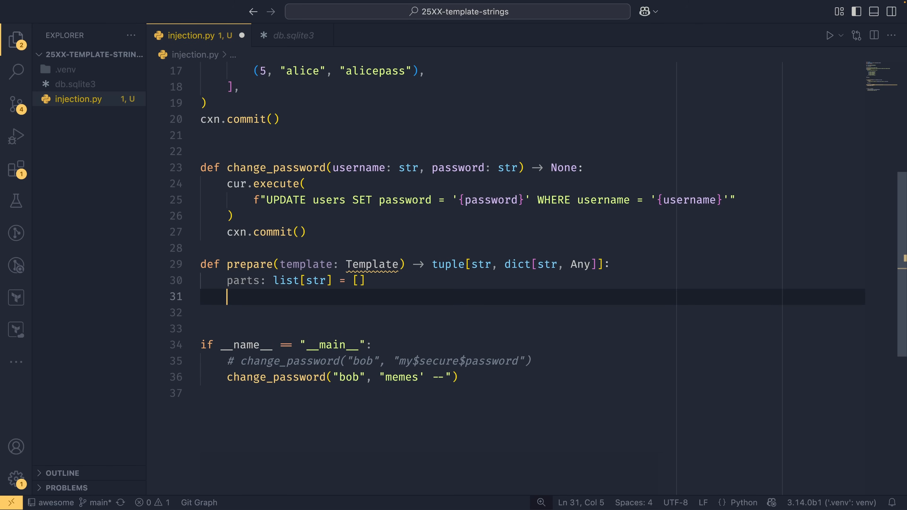
# Step: Declare params: dict[str, Any] = {} and start a fresh line for the loop
pyautogui.write('params =')
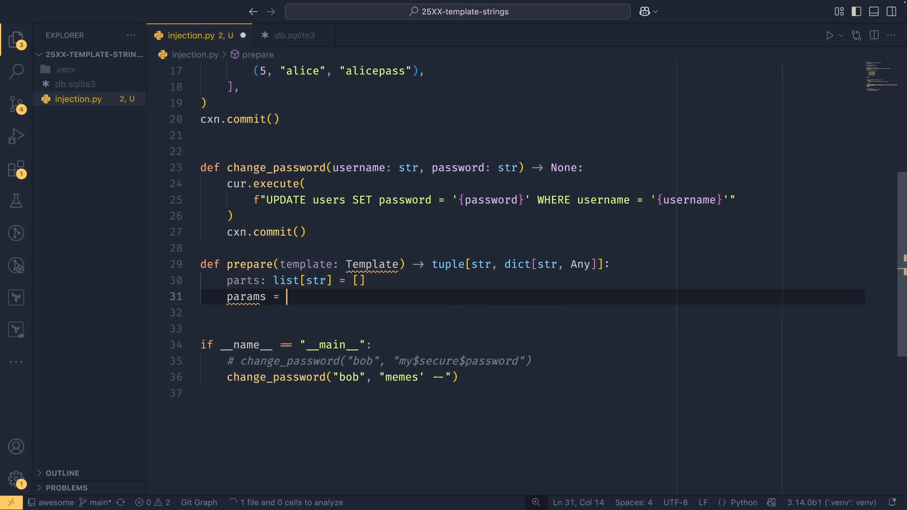
pyautogui.write(': dict[p]')
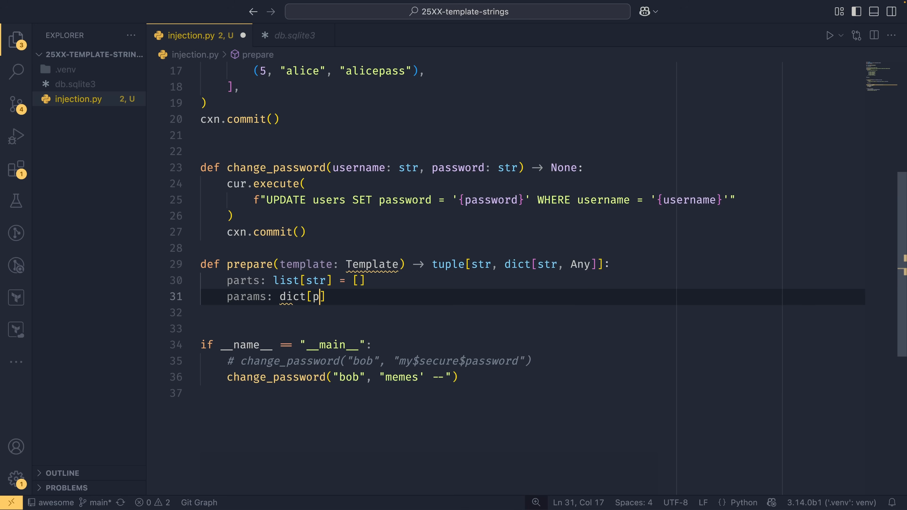
pyautogui.write('str, Any]')
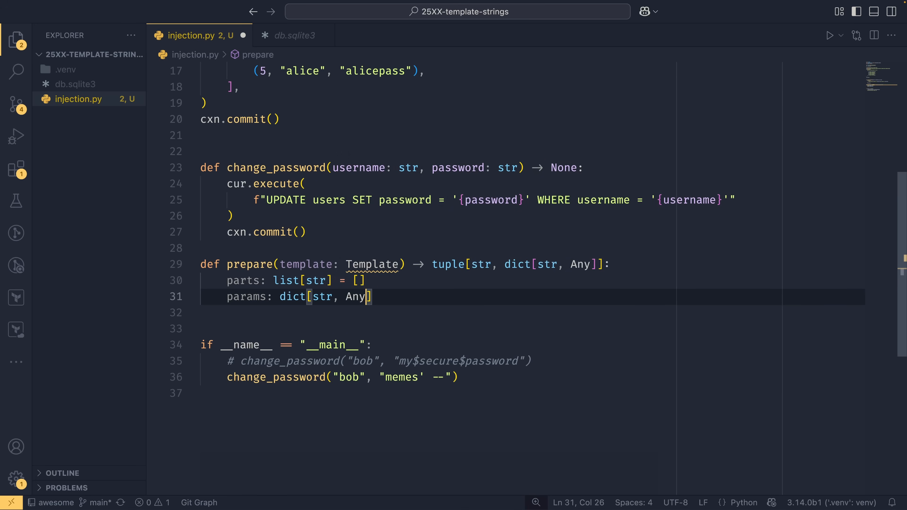
pyautogui.write('= {}')
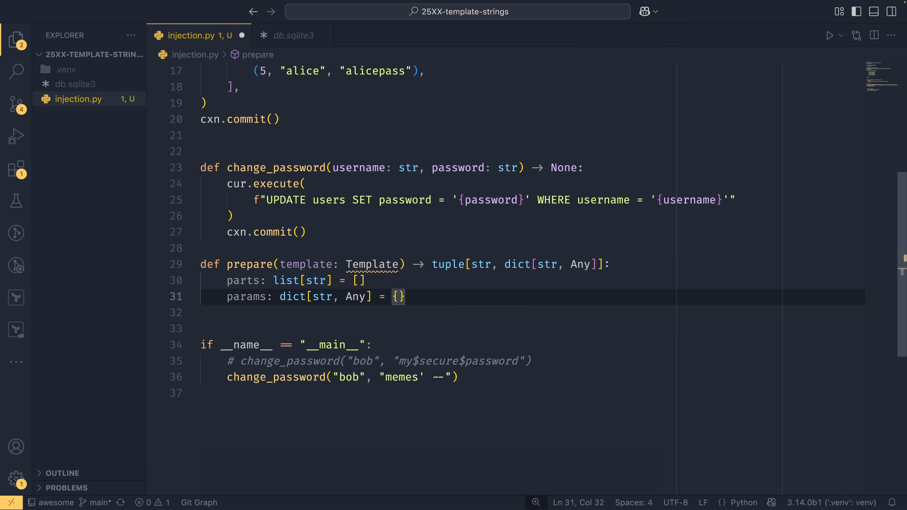
pyautogui.press('Enter')
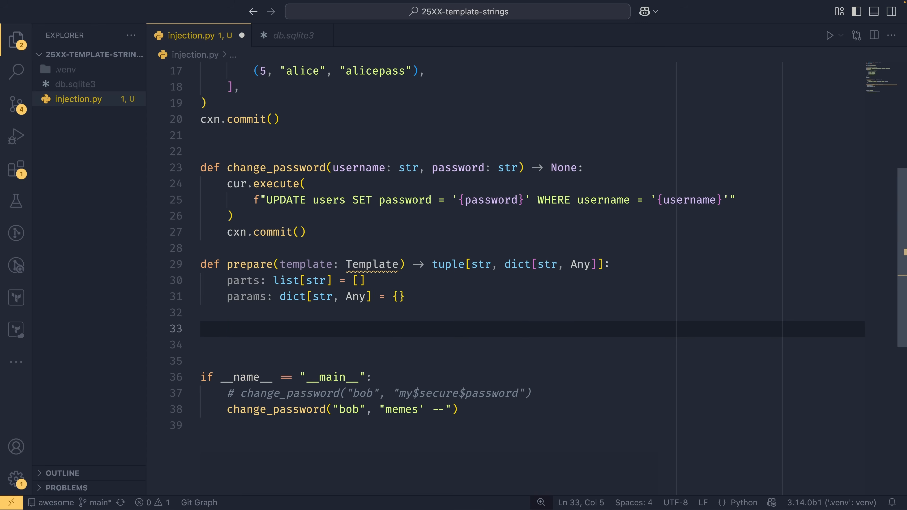
# Step: Loop over template items with an isinstance(item, Interpolation) branch
pyautogui.write('for')
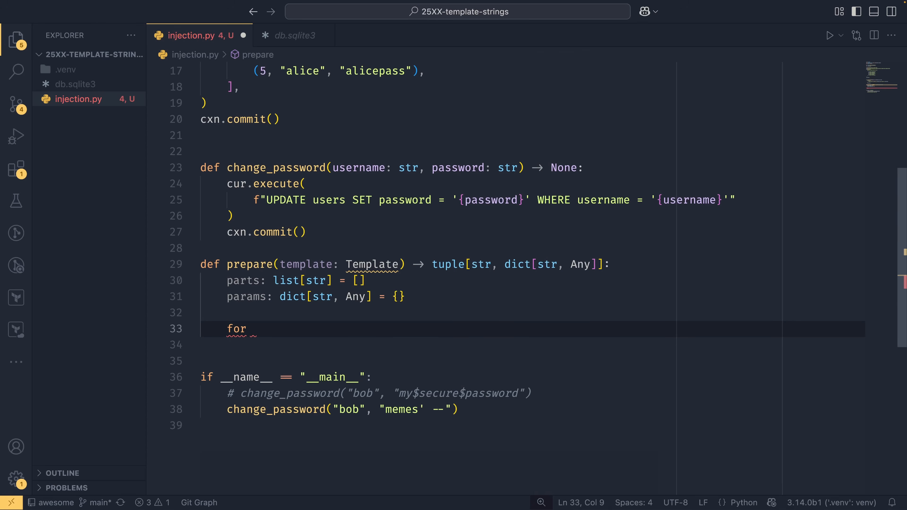
pyautogui.write('item')
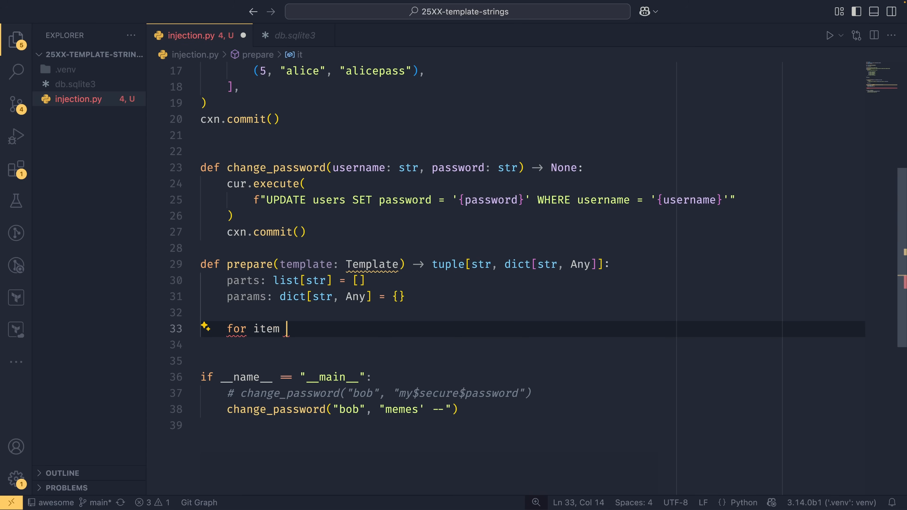
pyautogui.write('in template:')
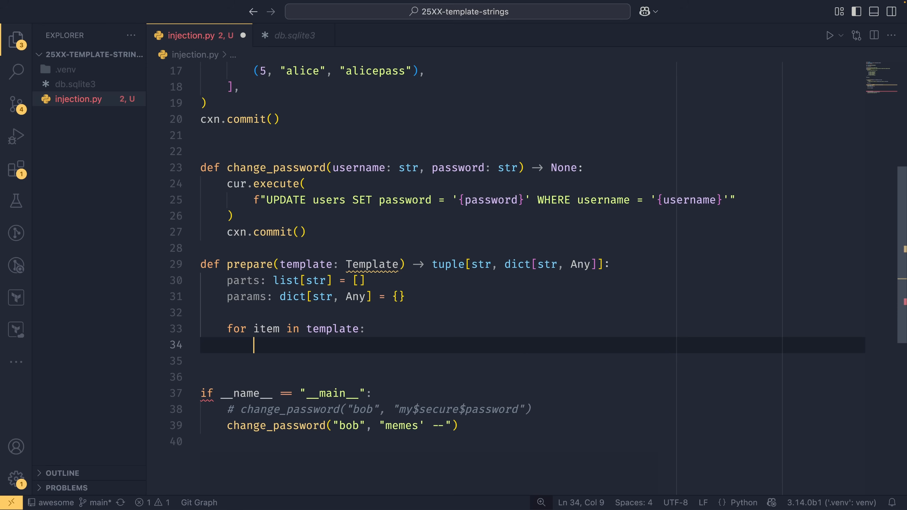
pyautogui.write('if isinstance(')
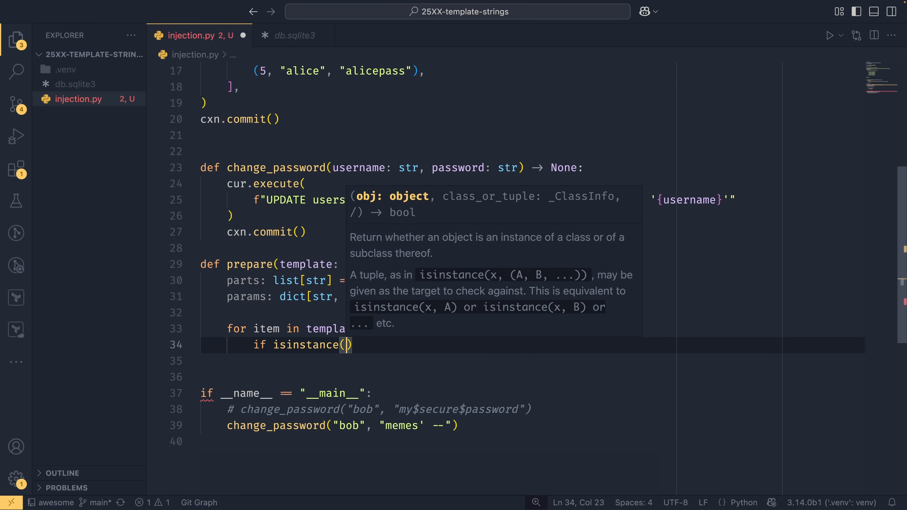
pyautogui.write('item, Interpolation')
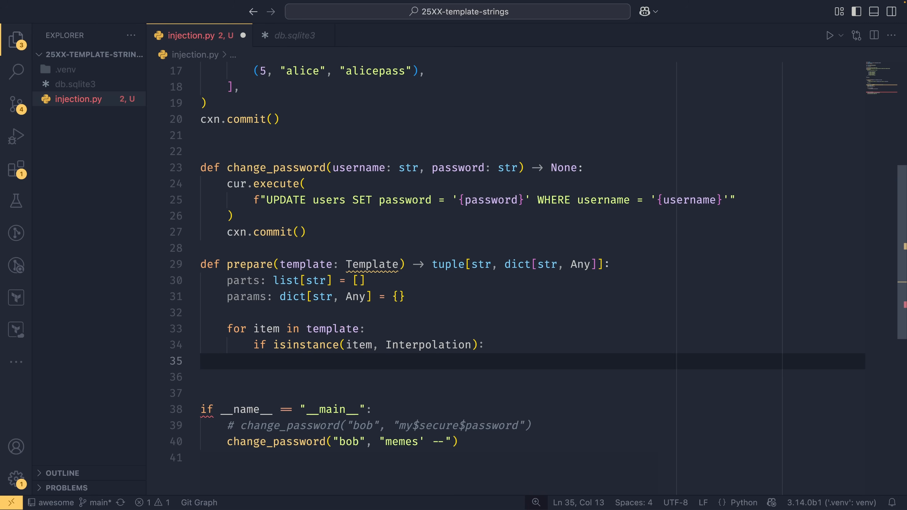
# Step: Append a :{item.expression} placeholder to parts and store the value in params
pyautogui.write('parts.append(f"')
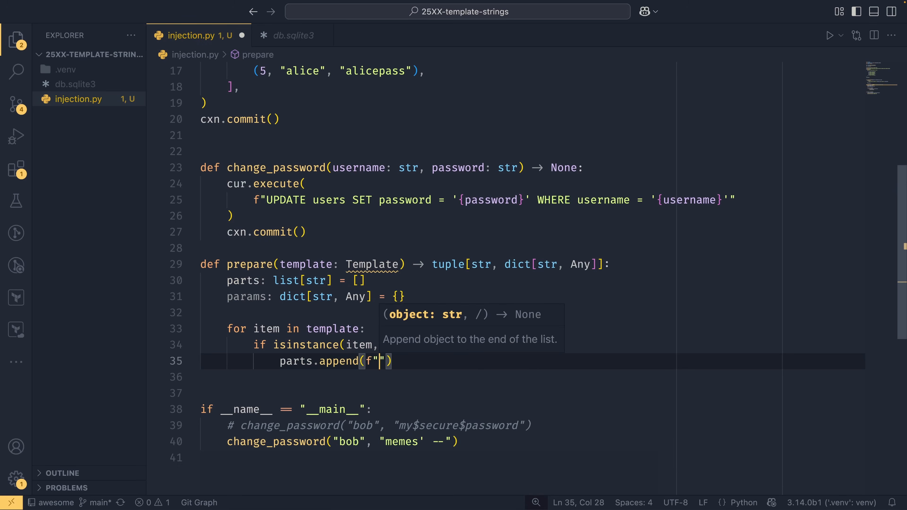
pyautogui.write(':{item}')
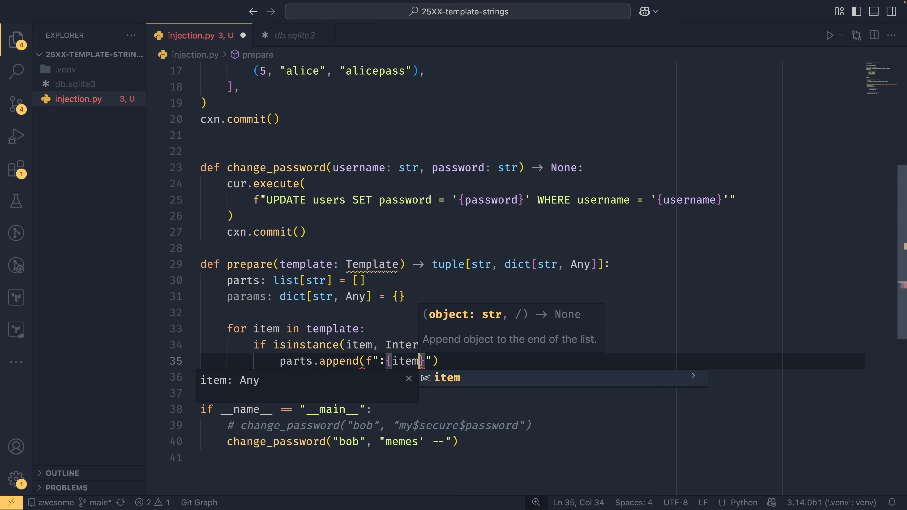
pyautogui.write('.expression')
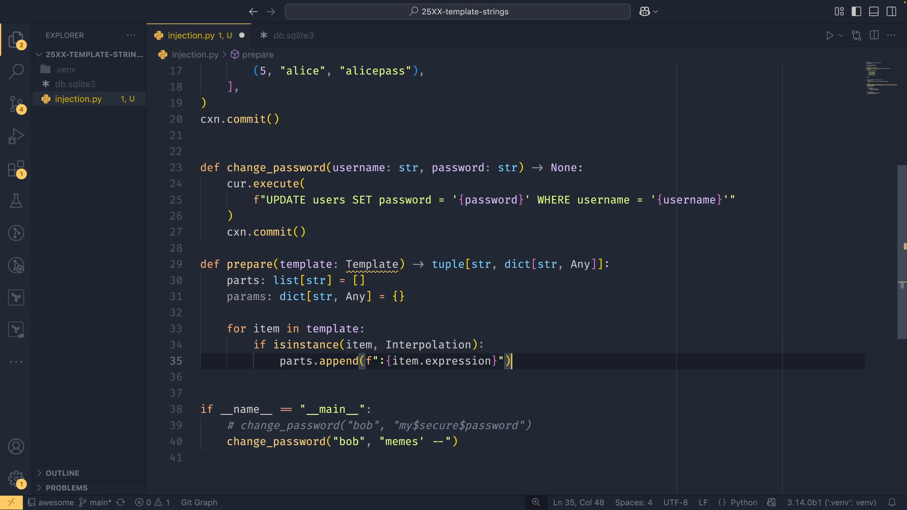
pyautogui.write('params[item.expression')
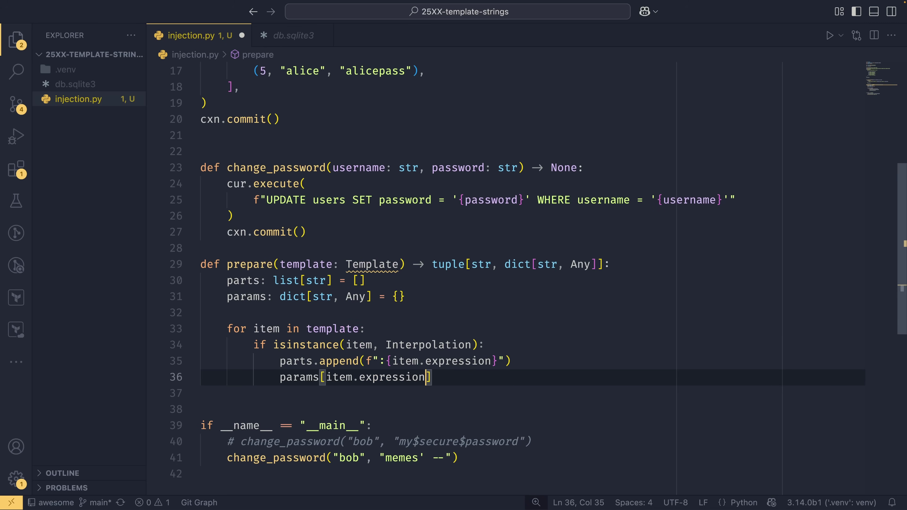
pyautogui.write('= item.value')
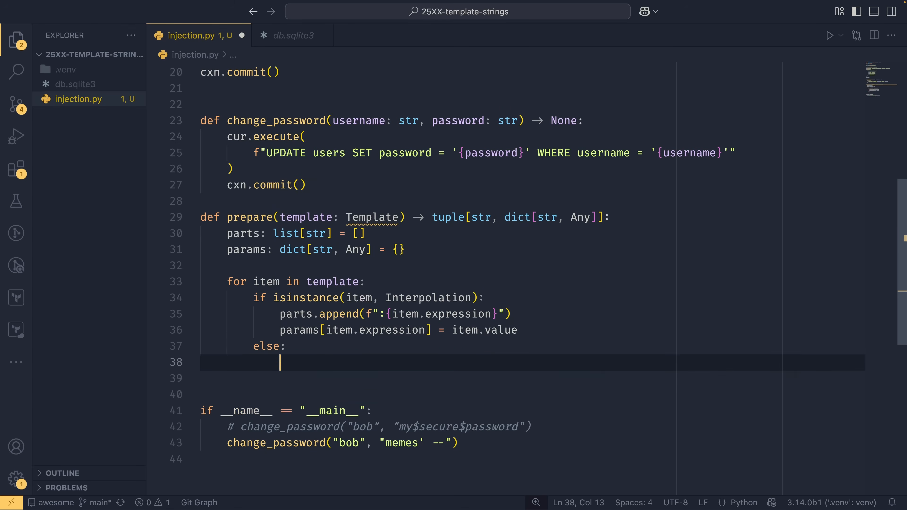
# Step: In the else branch append item.strip("'") to parts, checking the {password} placeholder in the UPDATE query
pyautogui.write('par')
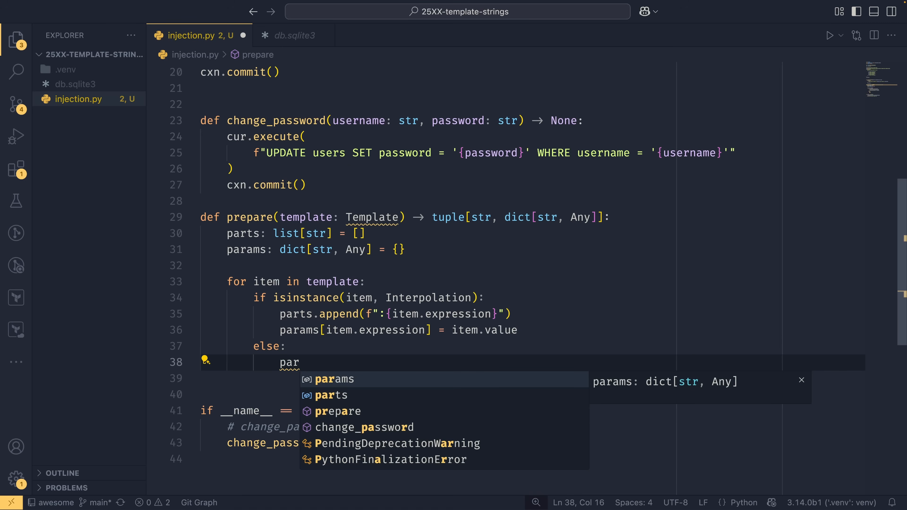
pyautogui.write('ts.append(item.')
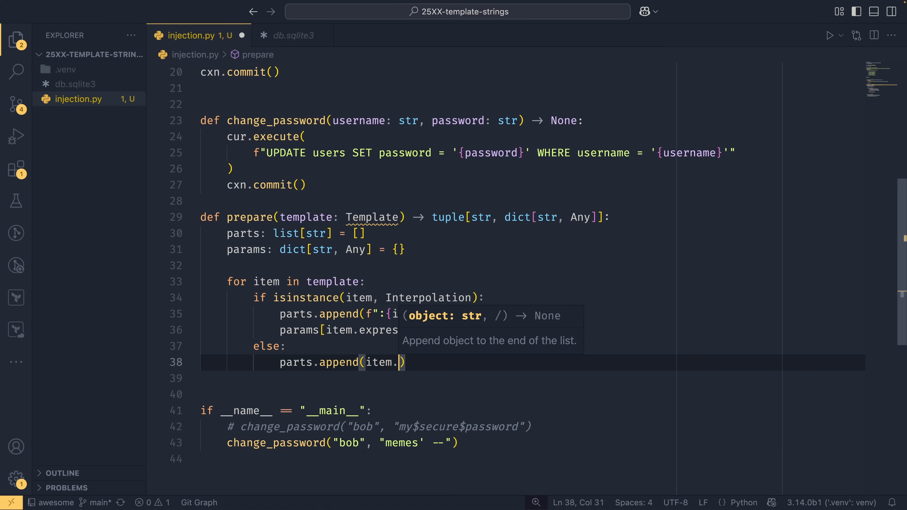
pyautogui.write('strip("\'')
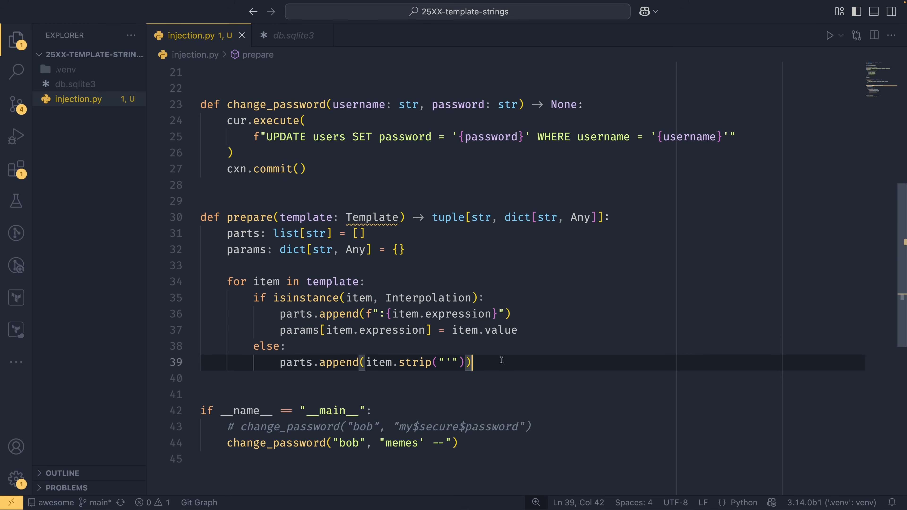
pyautogui.doubleClick(490, 137)
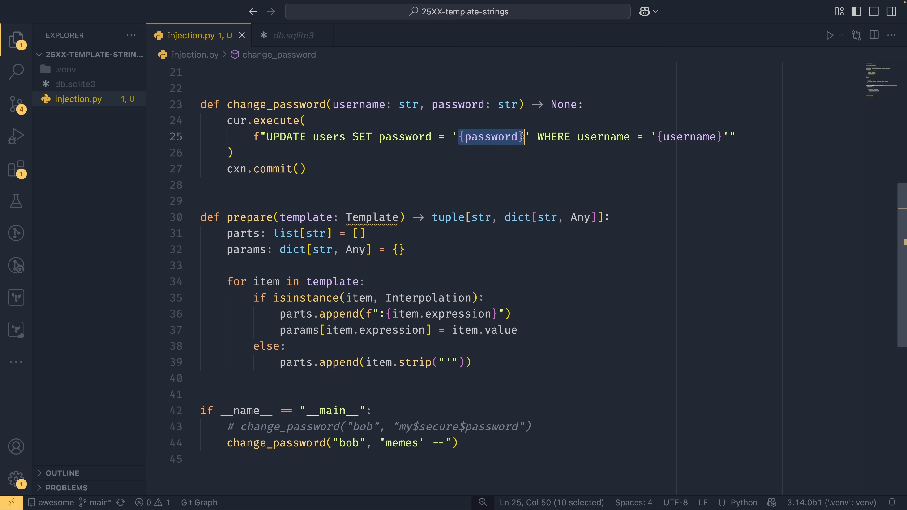
pyautogui.click(554, 137)
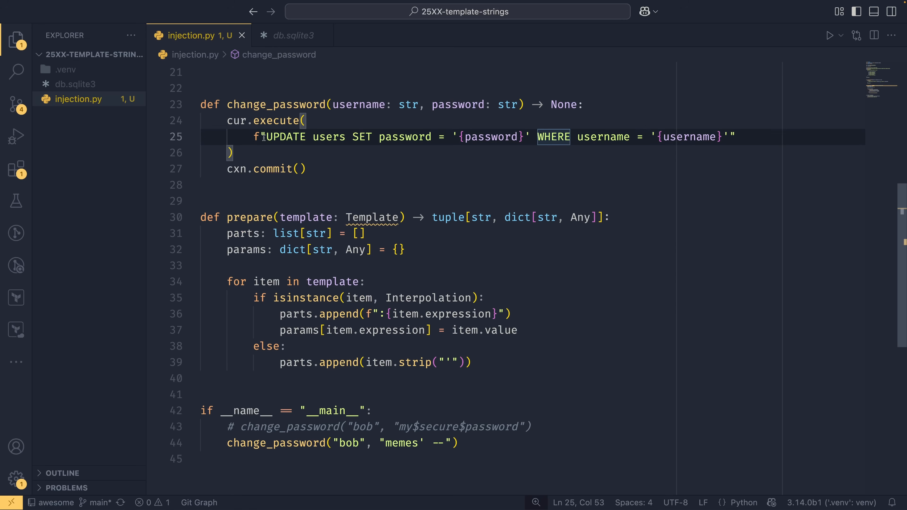
pyautogui.click(459, 137)
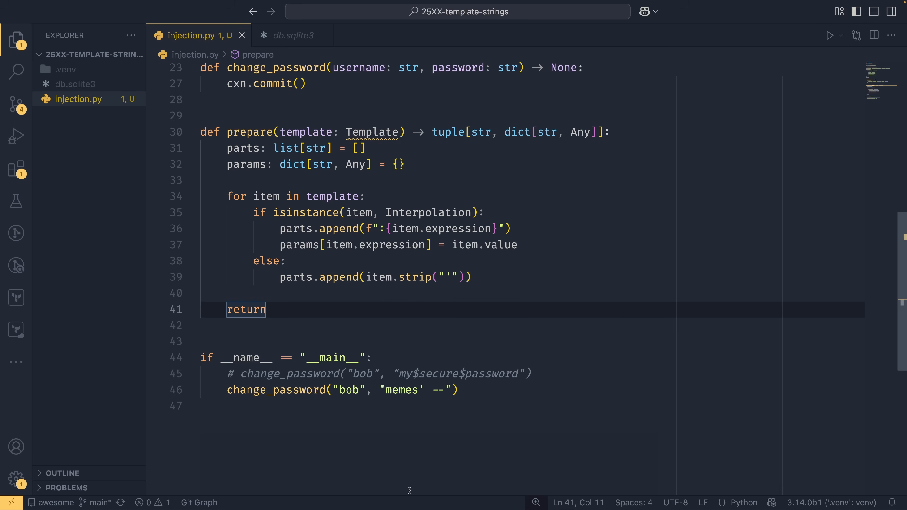
# Step: Return "".join(parts) together with params from prepare
pyautogui.write('"".join(parts,')
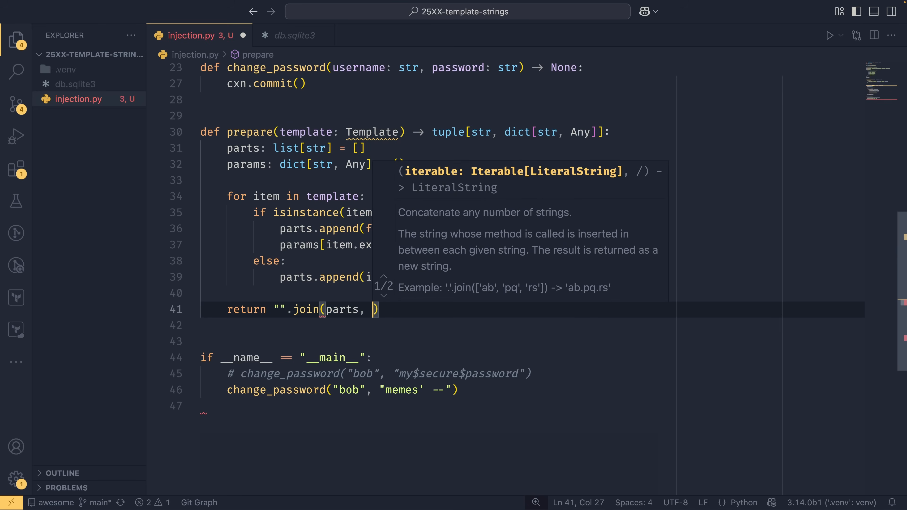
pyautogui.write('params')
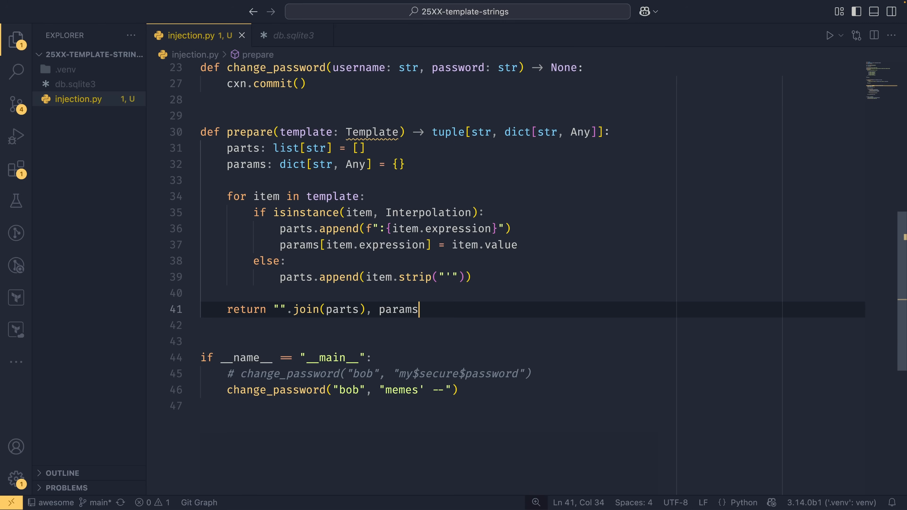
pyautogui.moveTo(409, 485)
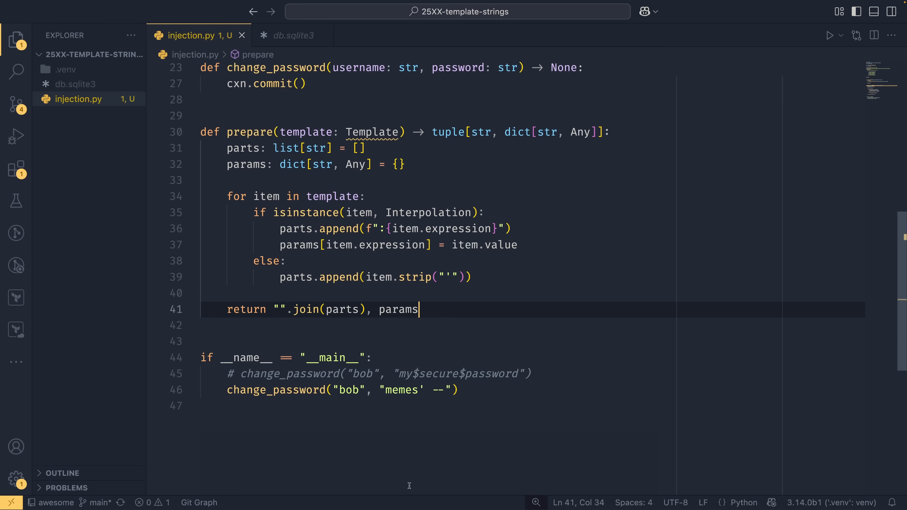
pyautogui.scroll(3)
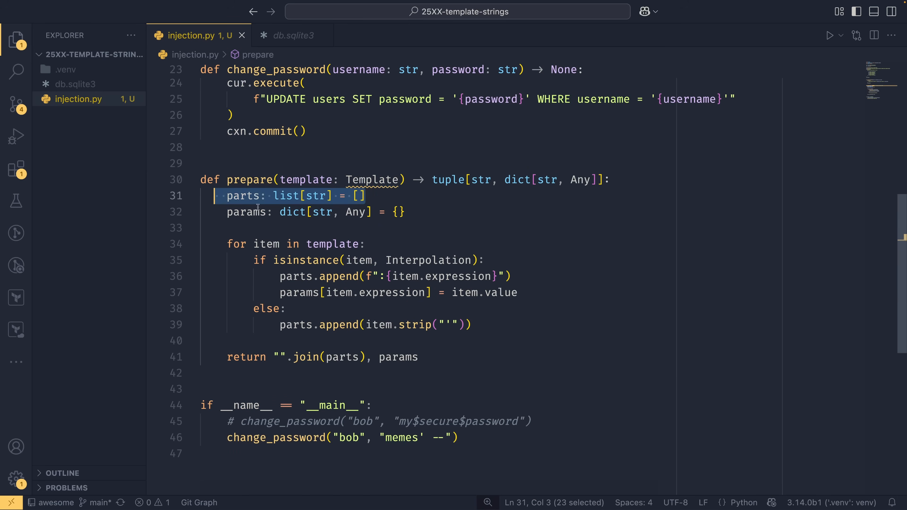
pyautogui.click(407, 211)
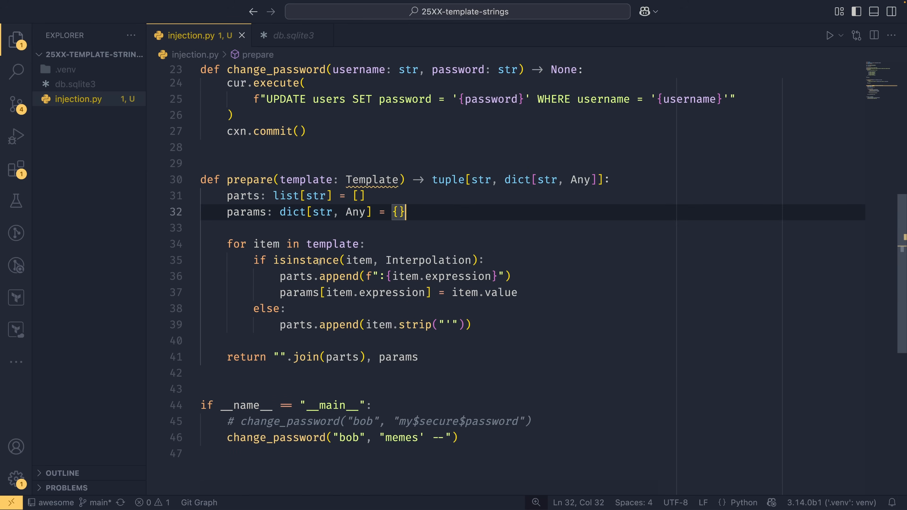
pyautogui.moveTo(420, 247)
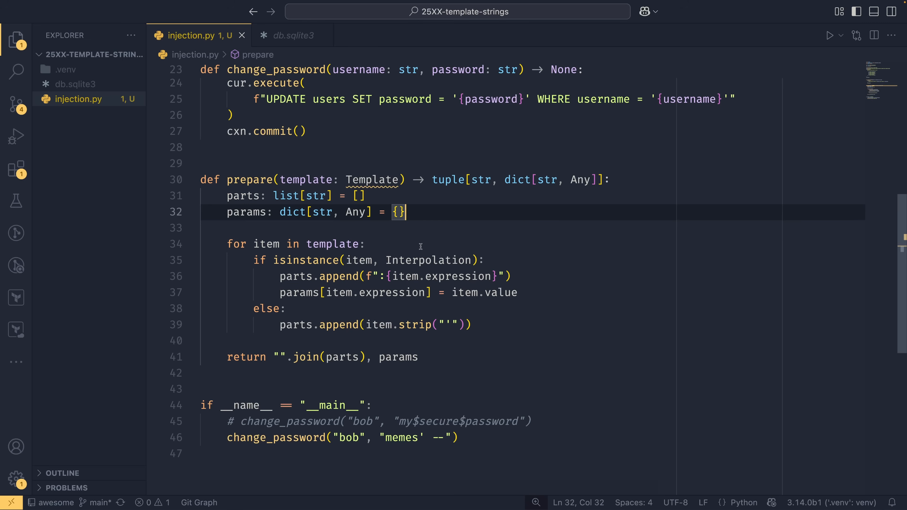
pyautogui.moveTo(430, 250)
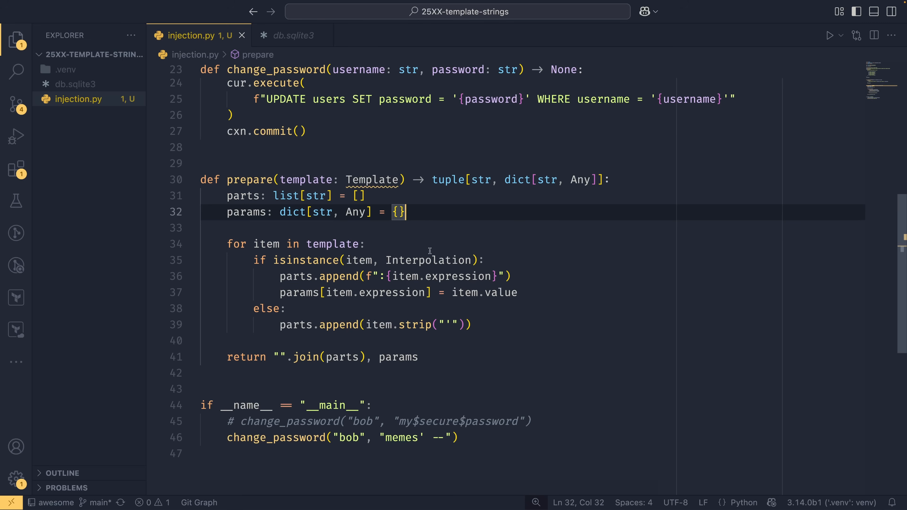
pyautogui.doubleClick(428, 260)
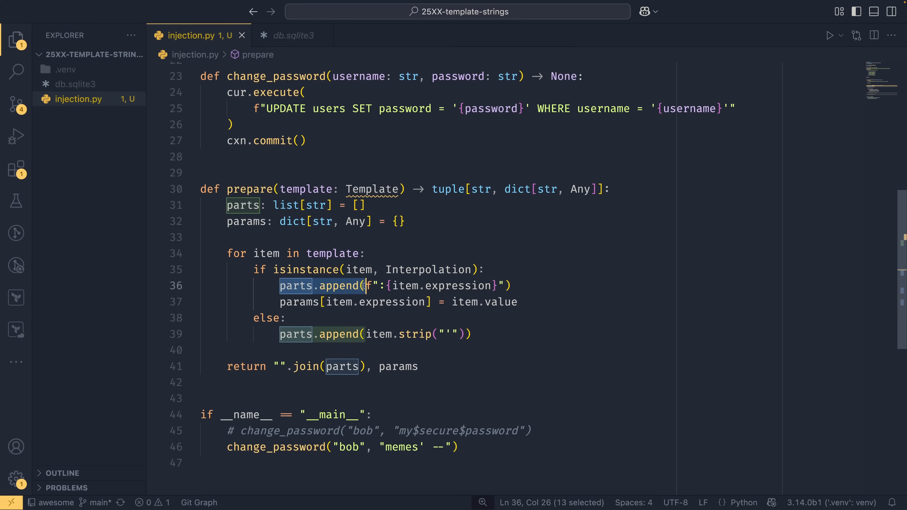
pyautogui.click(511, 286)
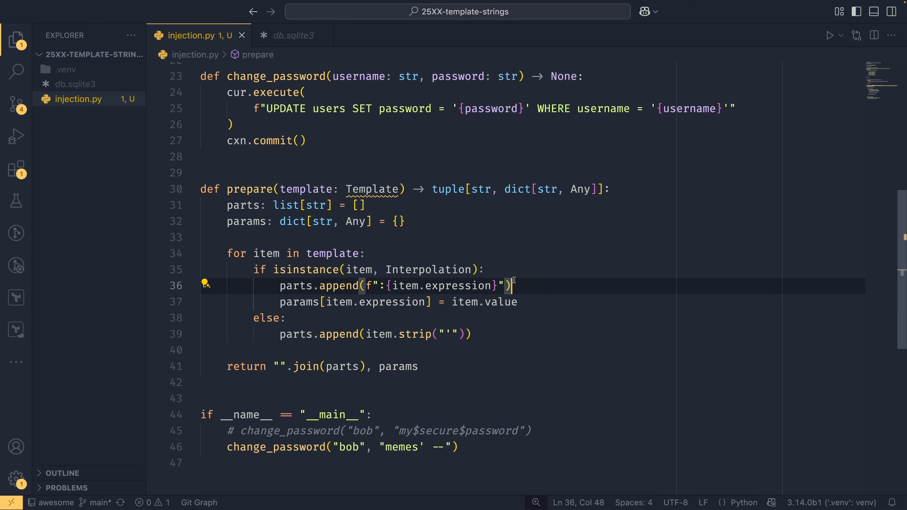
pyautogui.moveTo(292, 221)
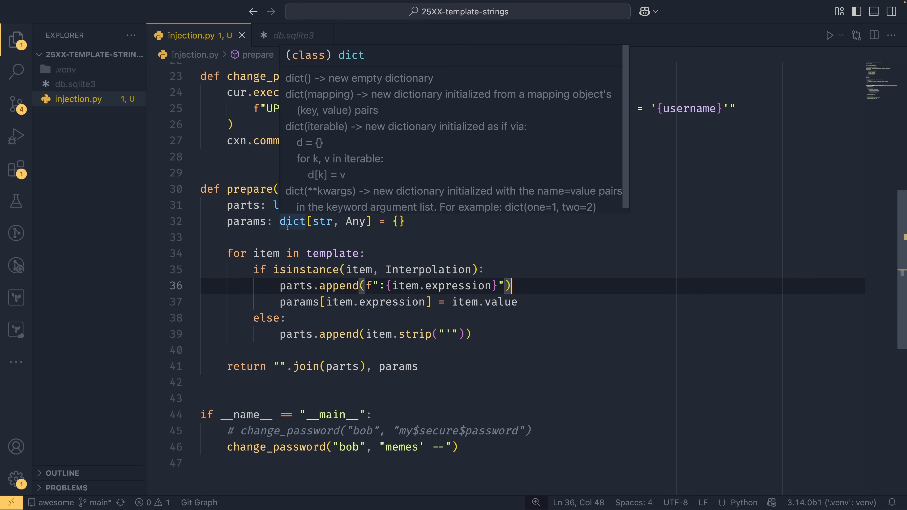
pyautogui.moveTo(323, 243)
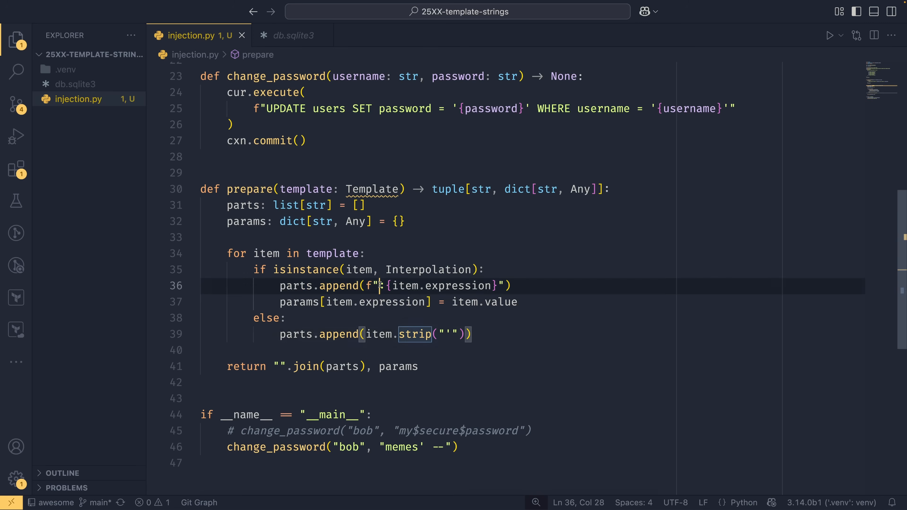
pyautogui.click(511, 285)
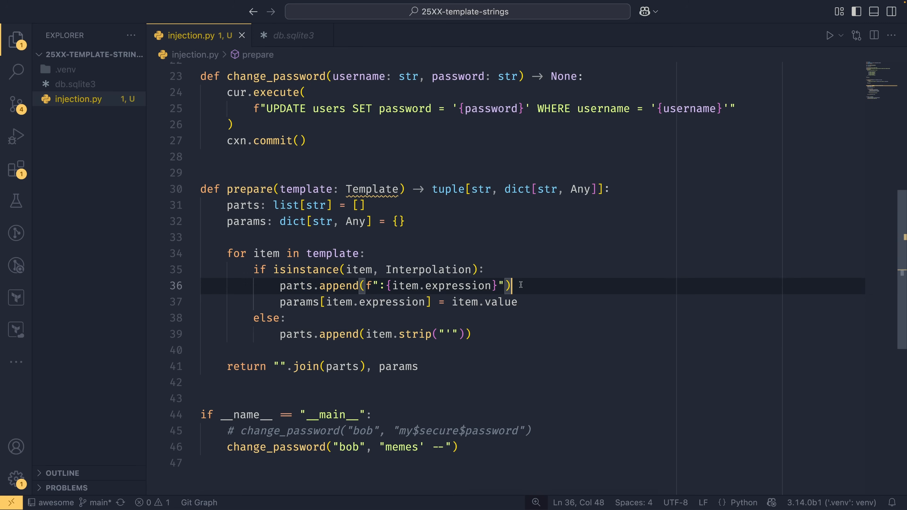
pyautogui.doubleClick(457, 286)
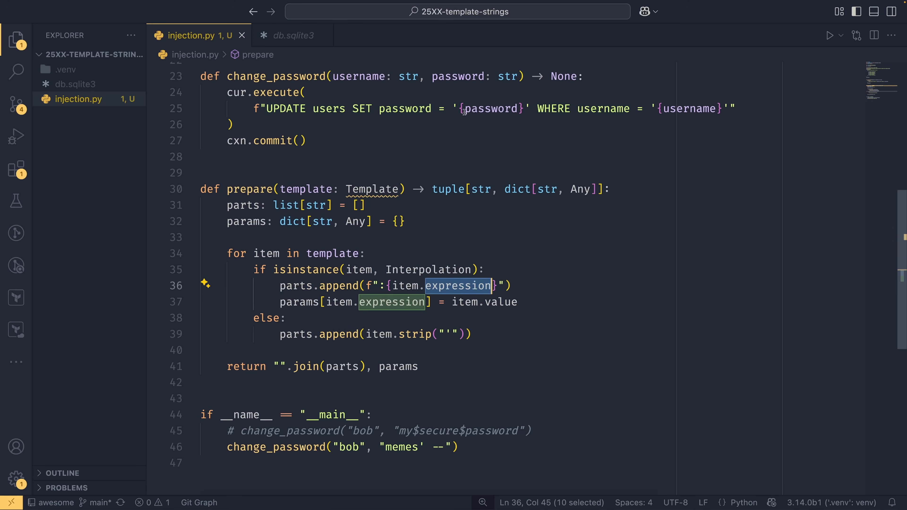
pyautogui.doubleClick(491, 108)
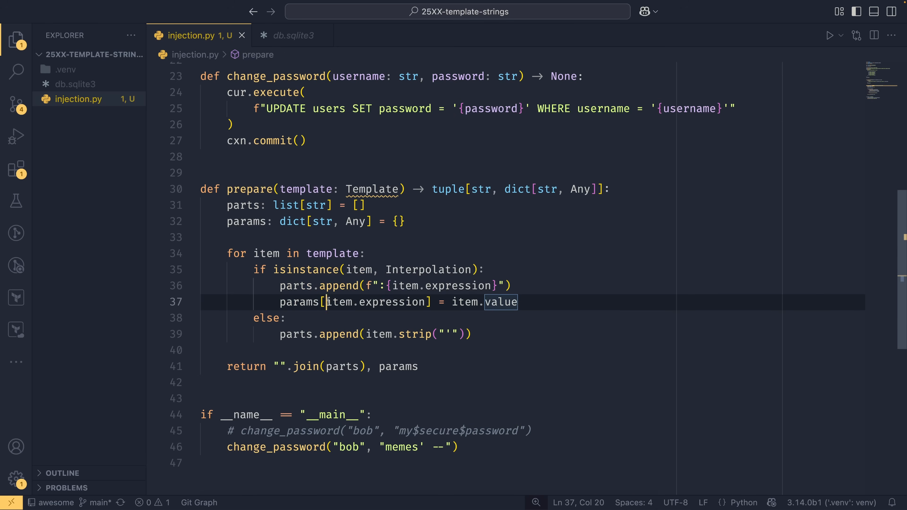
pyautogui.doubleClick(375, 302)
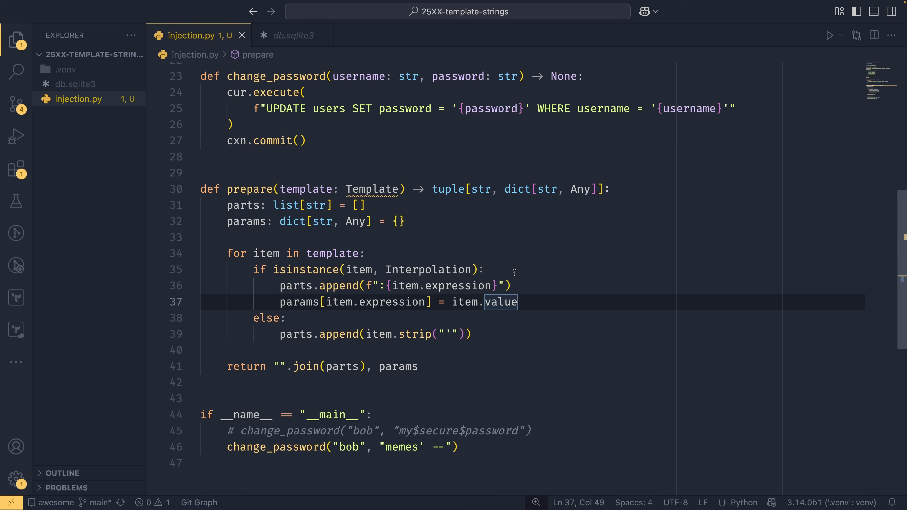
pyautogui.moveTo(317, 328)
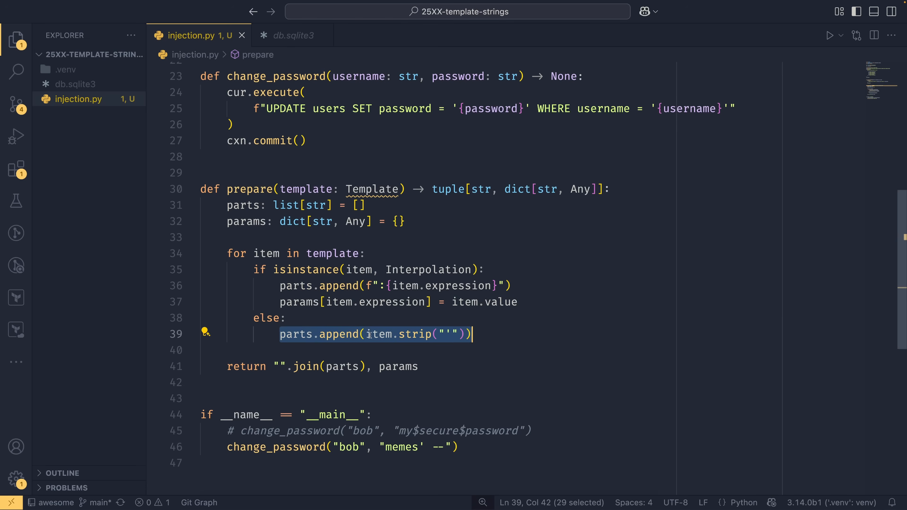
pyautogui.click(498, 334)
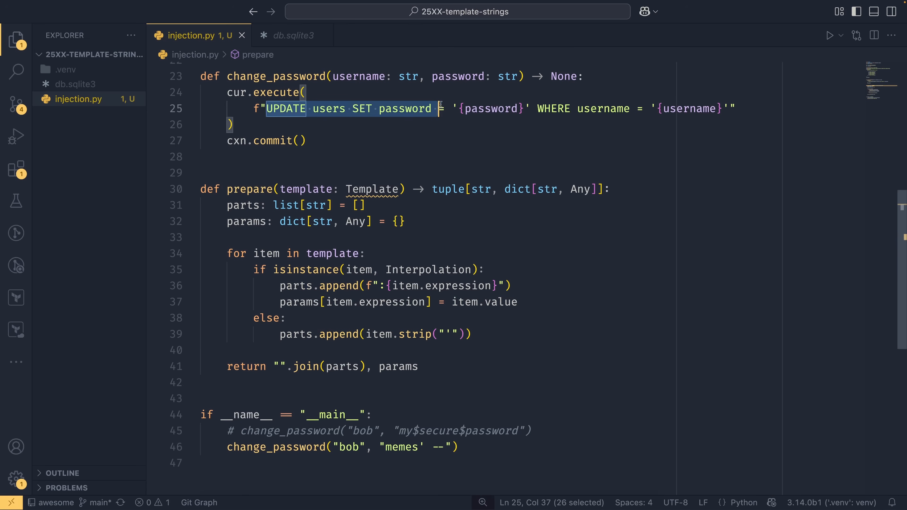
pyautogui.click(452, 108)
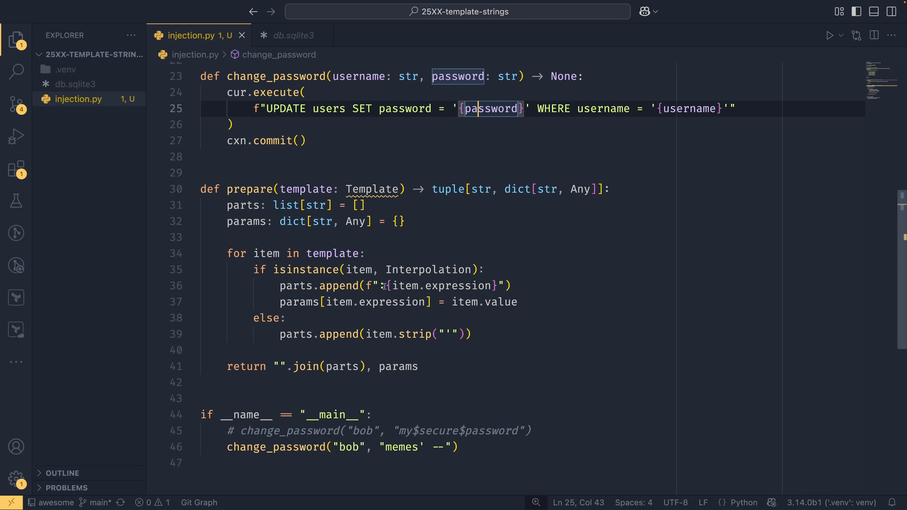
pyautogui.click(384, 285)
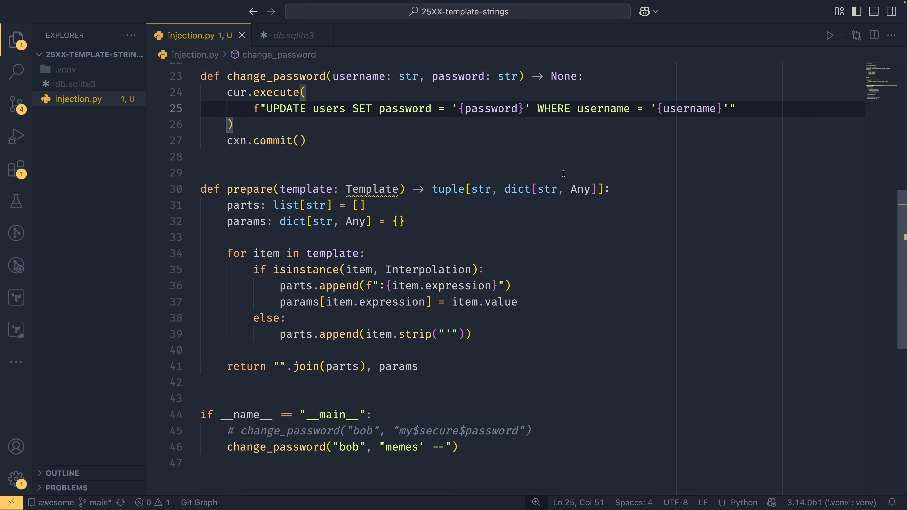
pyautogui.moveTo(453, 108)
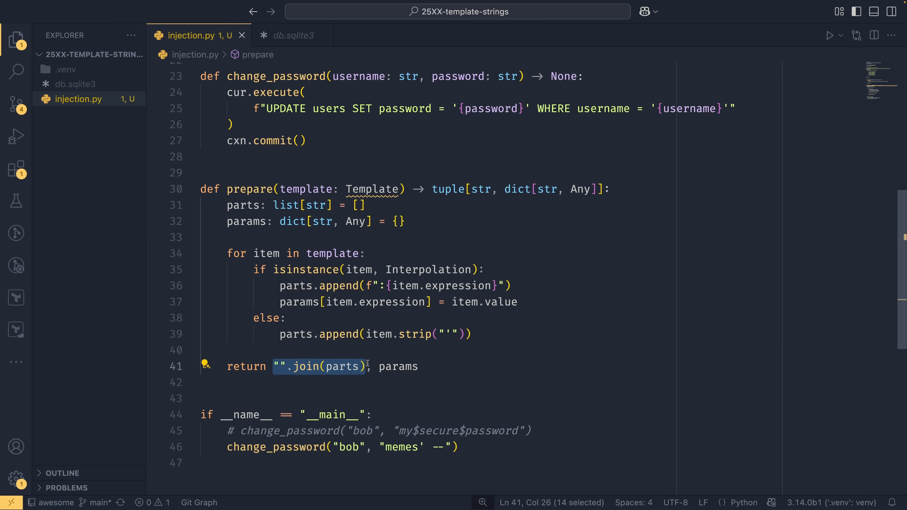
pyautogui.doubleClick(398, 366)
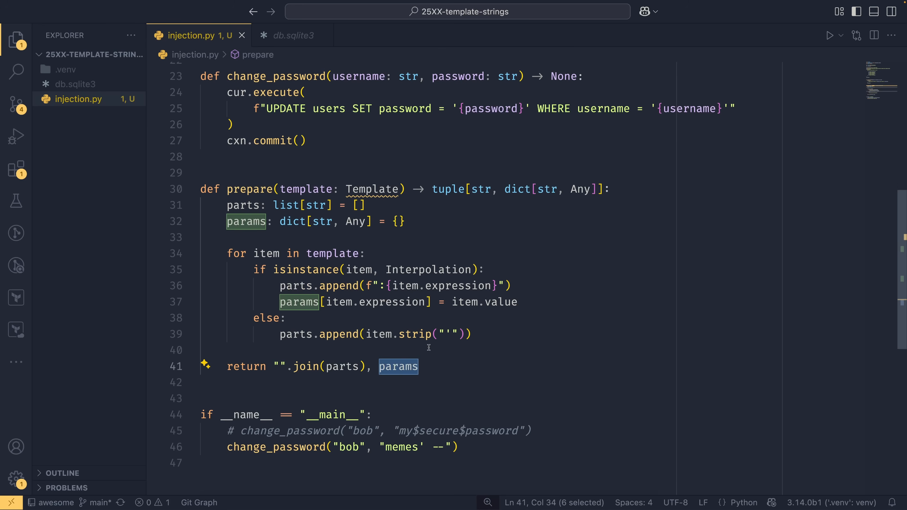
pyautogui.moveTo(296, 354)
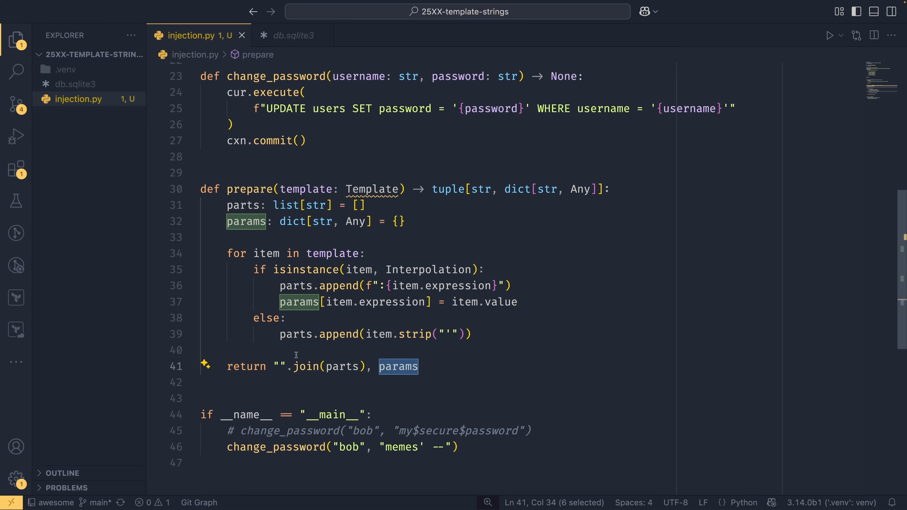
pyautogui.moveTo(270, 366)
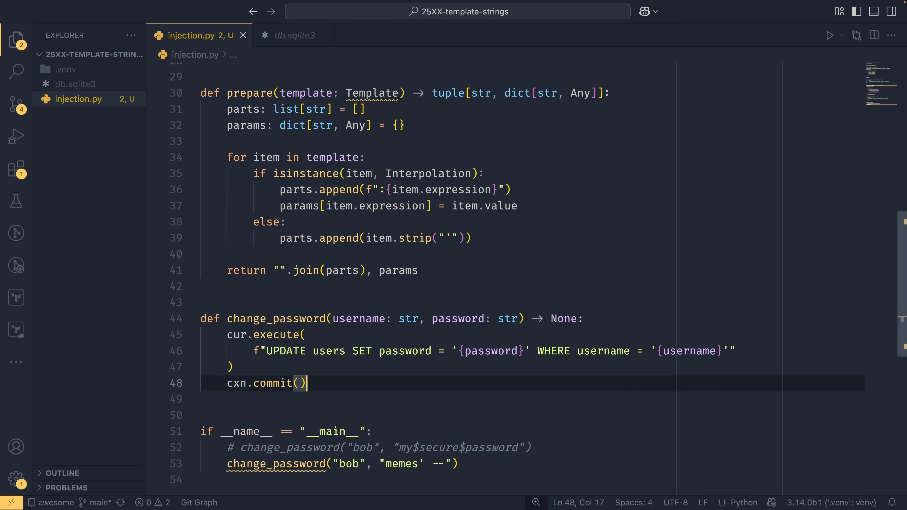
# Step: Build args = prepare(t"UPDATE ...") in change_password, passing the query as a t-string
pyautogui.scroll(3)
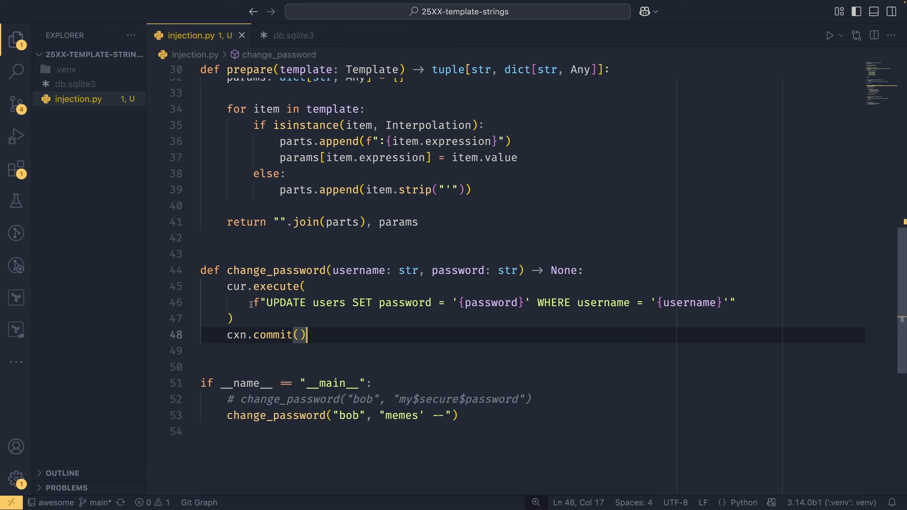
pyautogui.write('atgs =')
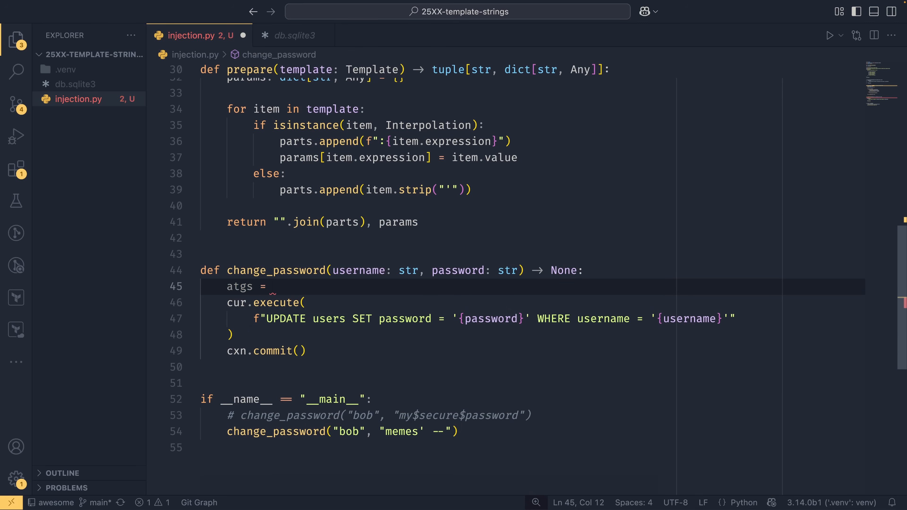
pyautogui.write('prepare()')
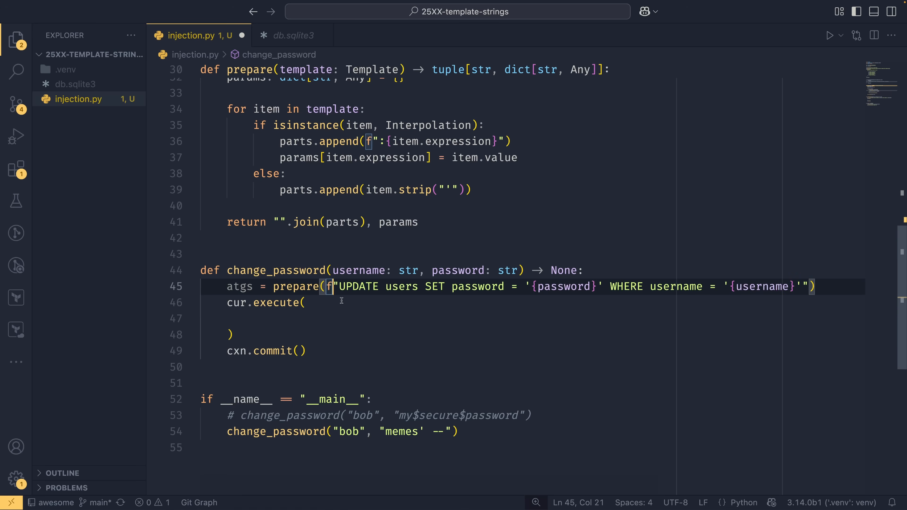
pyautogui.write('t')
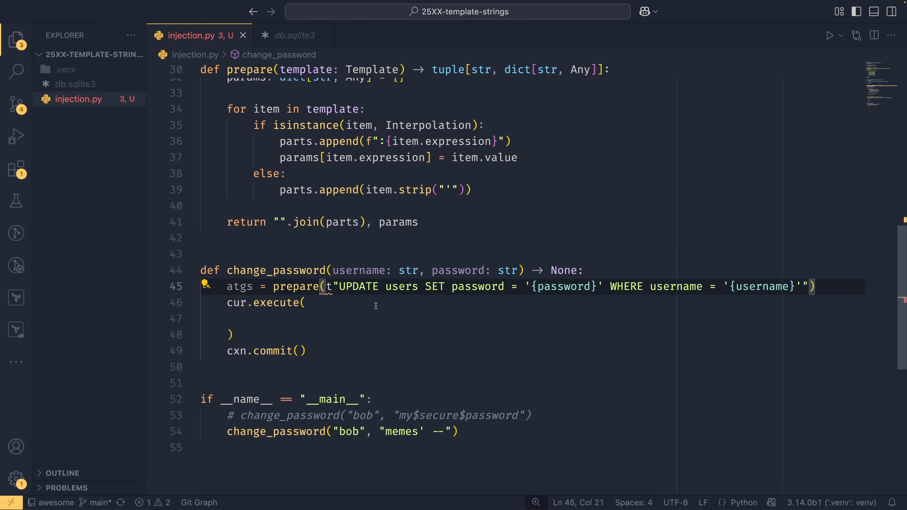
# Step: Fix the args variable name and call cur.execute(*args)
pyautogui.click(296, 318)
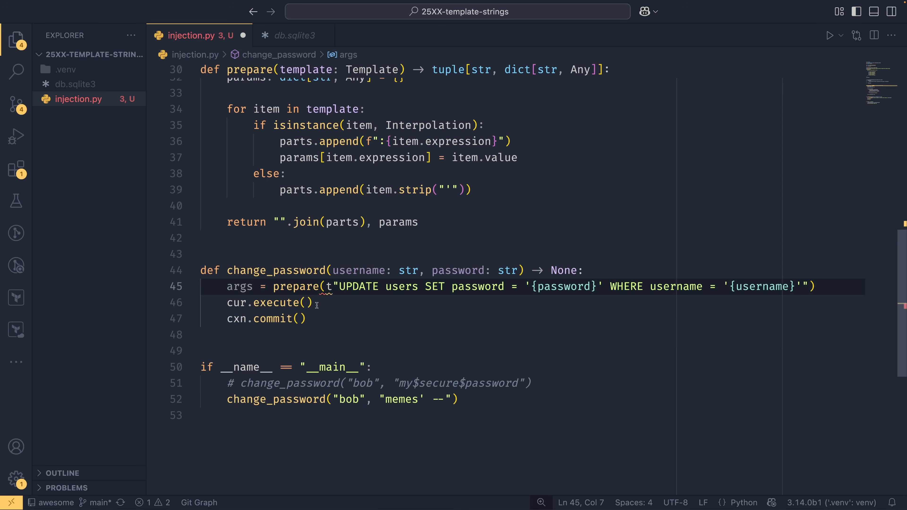
pyautogui.click(304, 302)
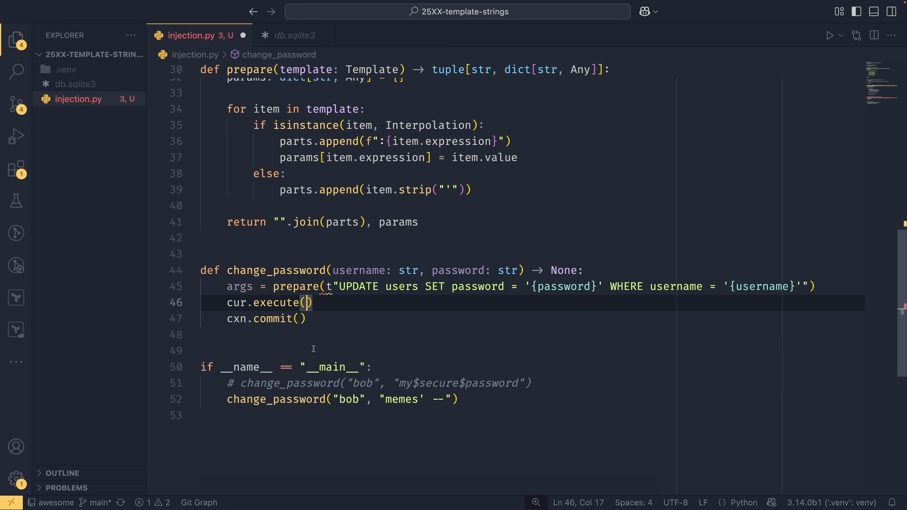
pyautogui.write('*args')
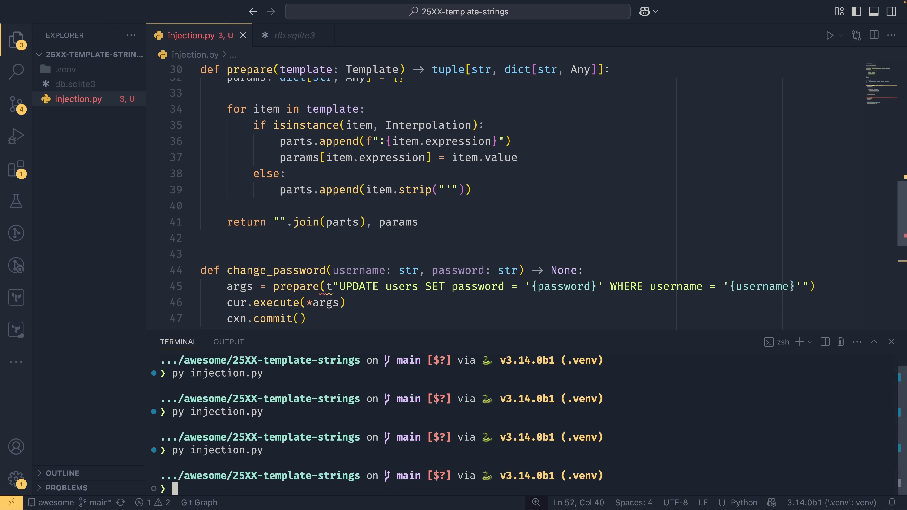
pyautogui.click(294, 35)
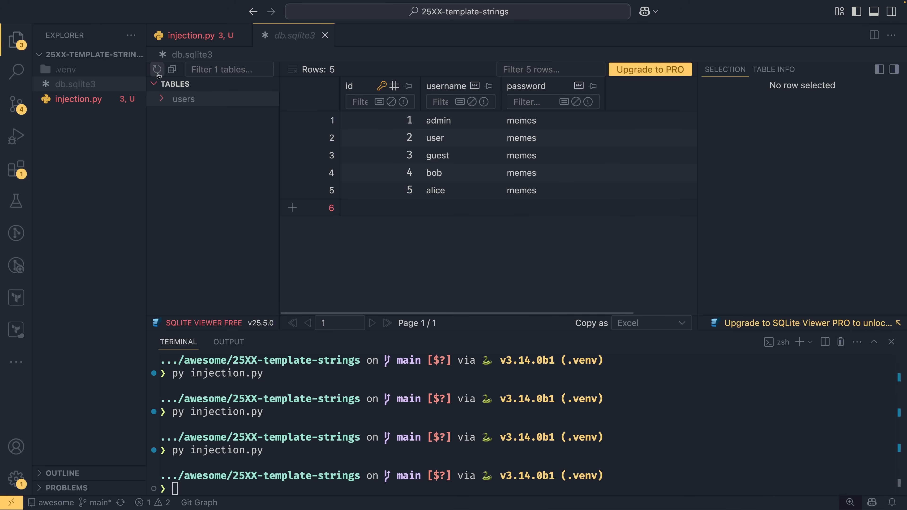
pyautogui.click(157, 69)
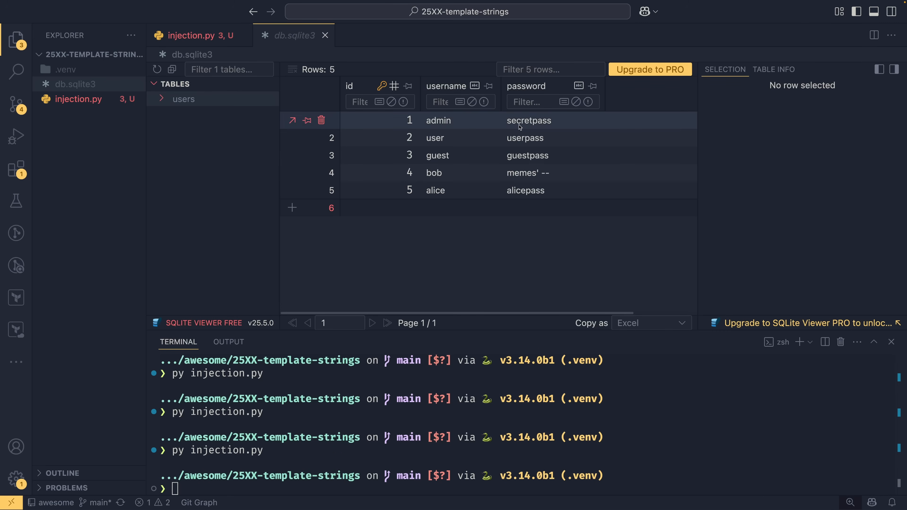